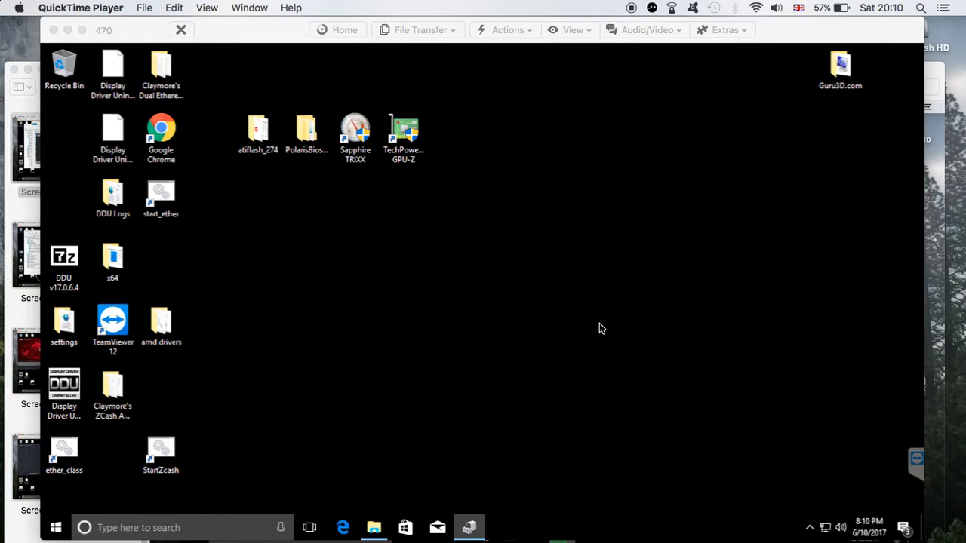
mouse_move(8, 176)
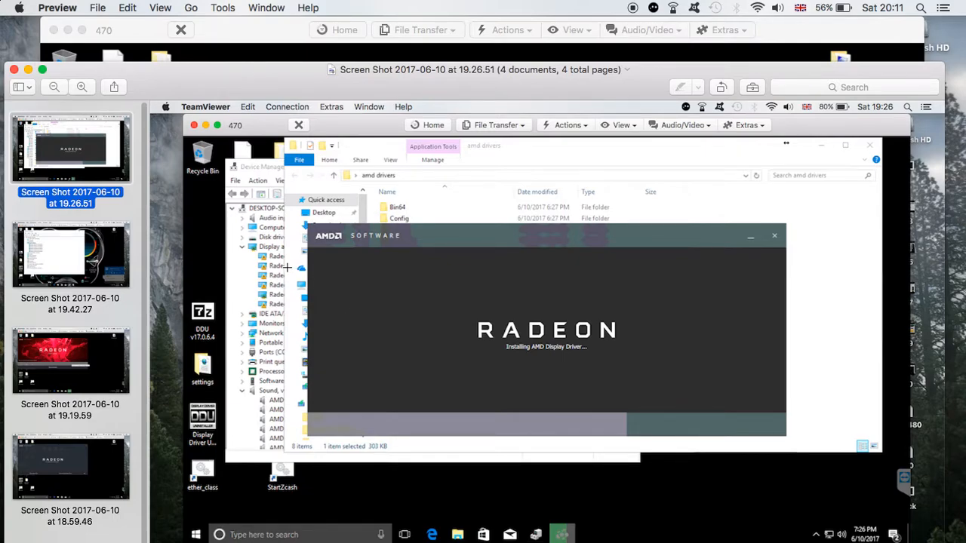
mouse_move(279, 260)
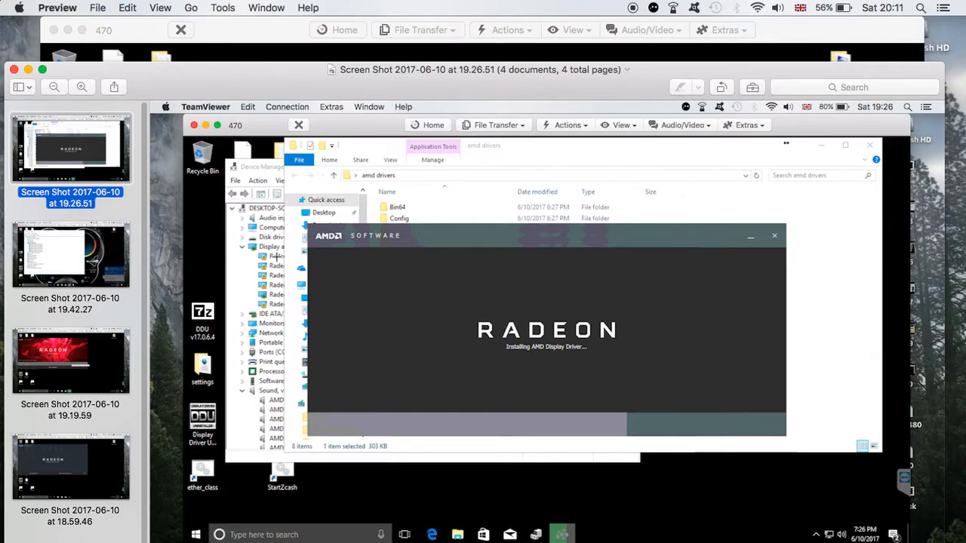
mouse_move(270, 317)
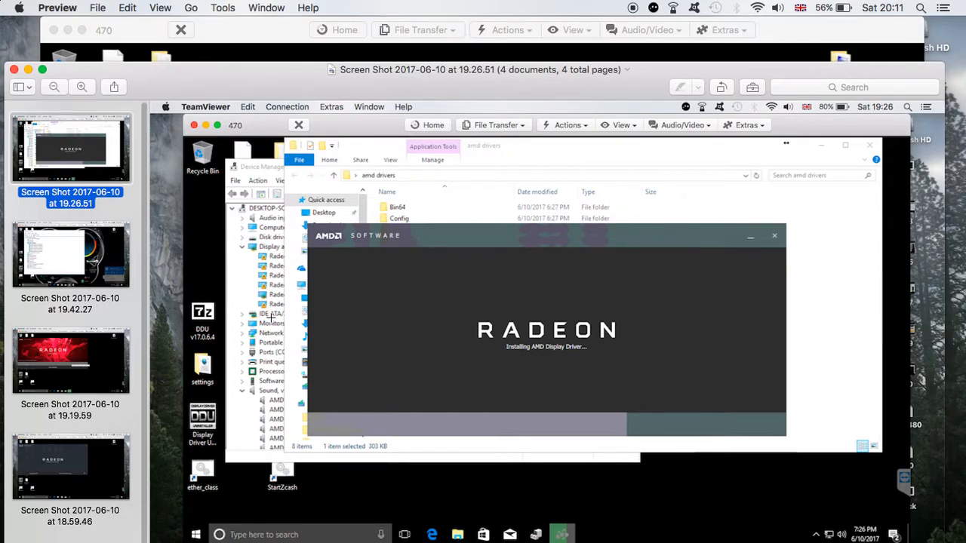
mouse_move(272, 319)
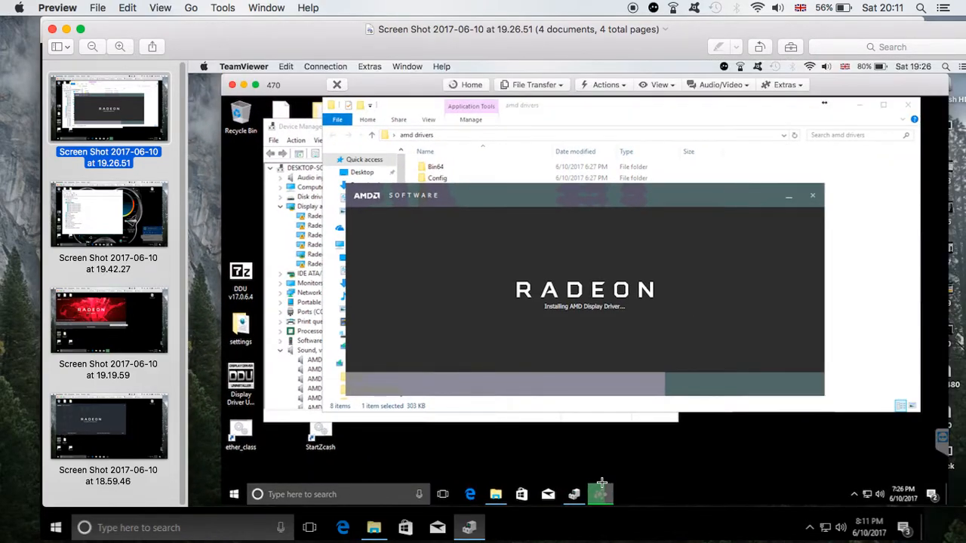
mouse_move(105, 182)
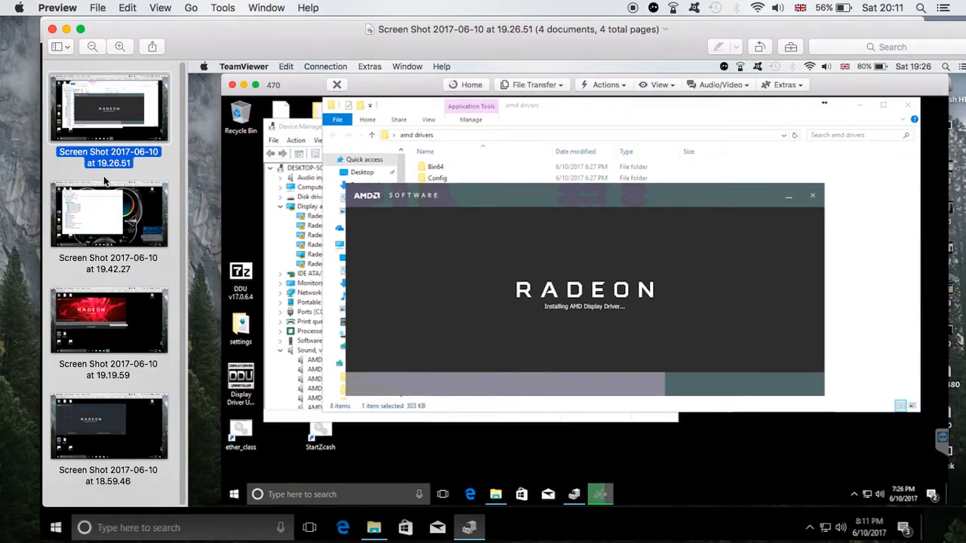
- In Device Manager, search the amd drivers folder for a Display adapters driver update
left_click(108, 214)
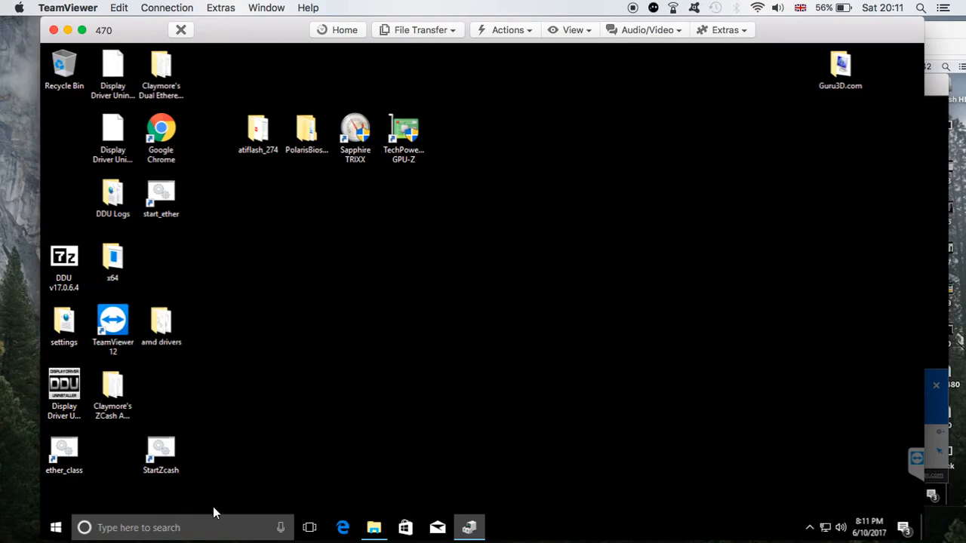
type("device")
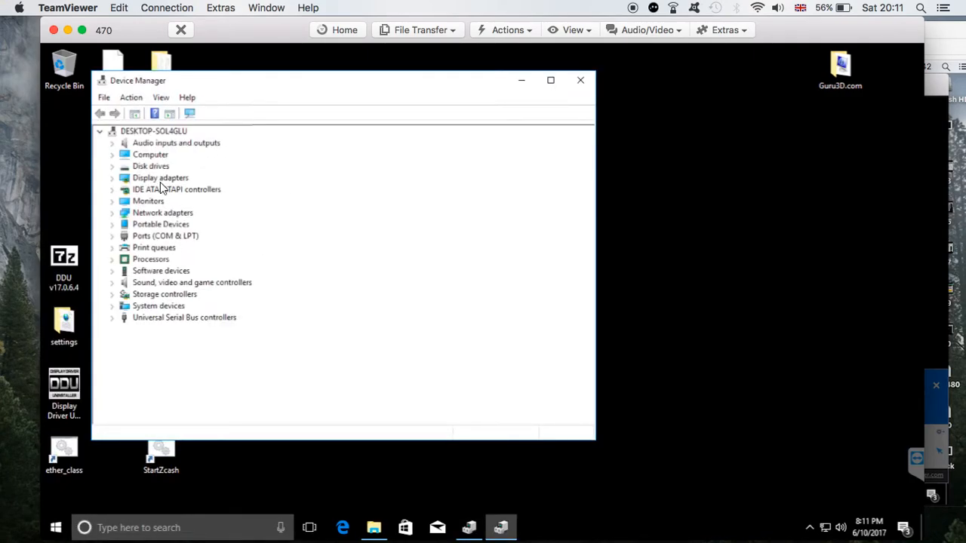
left_click(111, 178)
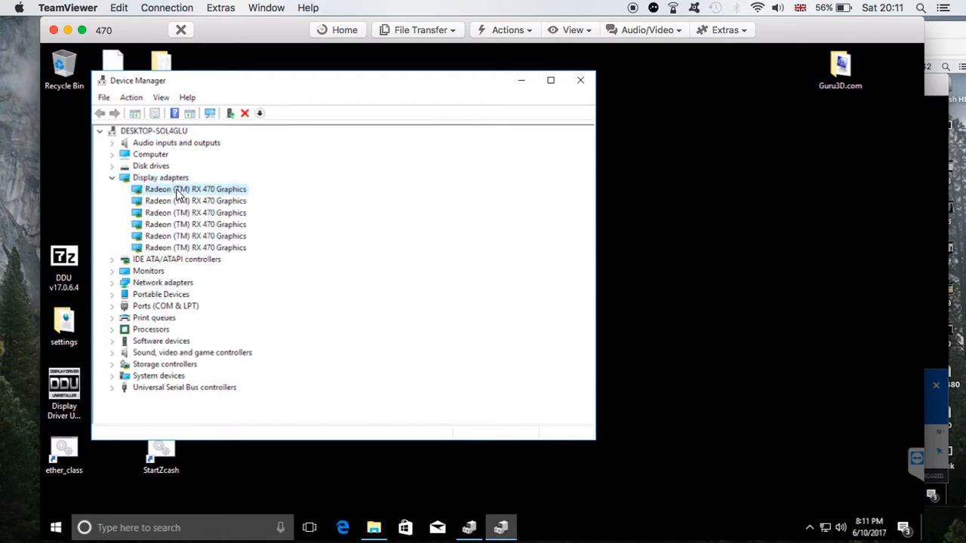
mouse_move(334, 244)
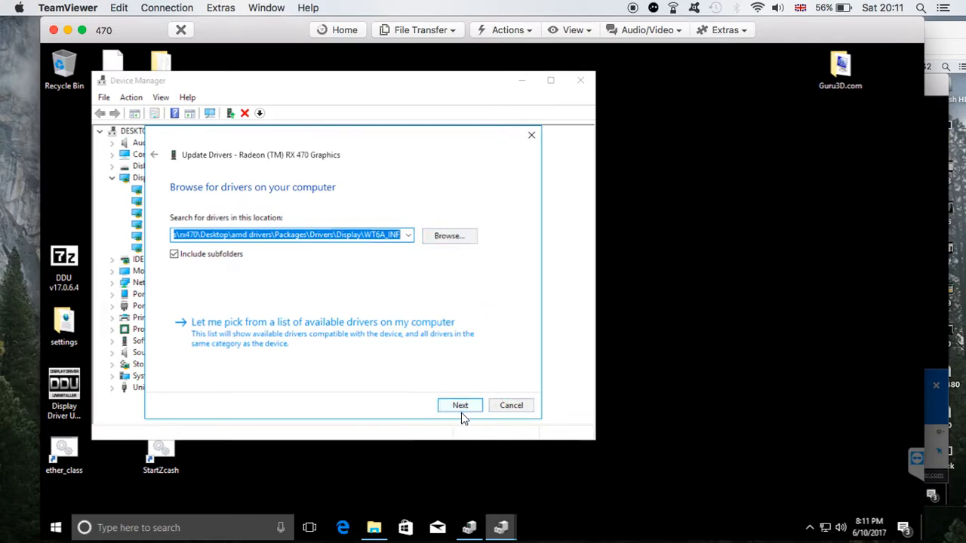
left_click(460, 405)
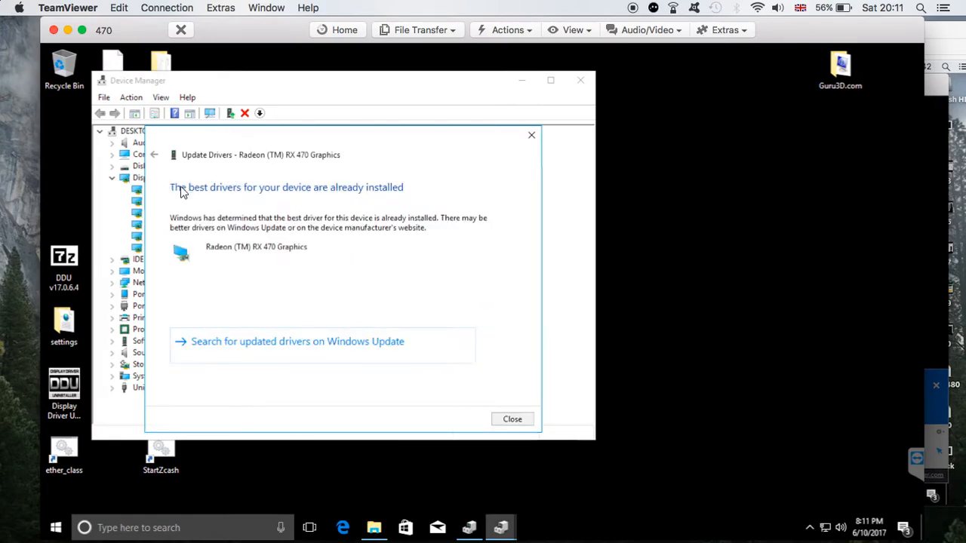
mouse_move(477, 245)
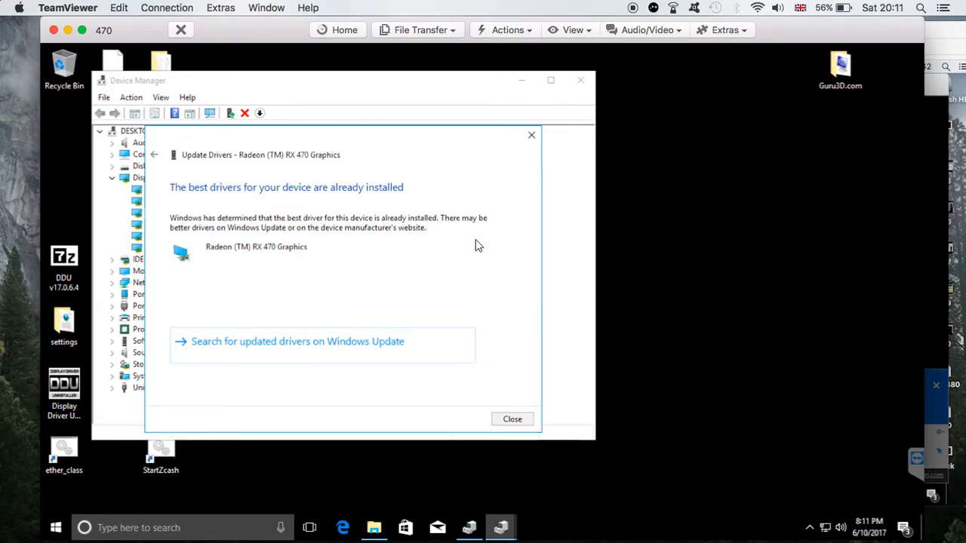
left_click(513, 419)
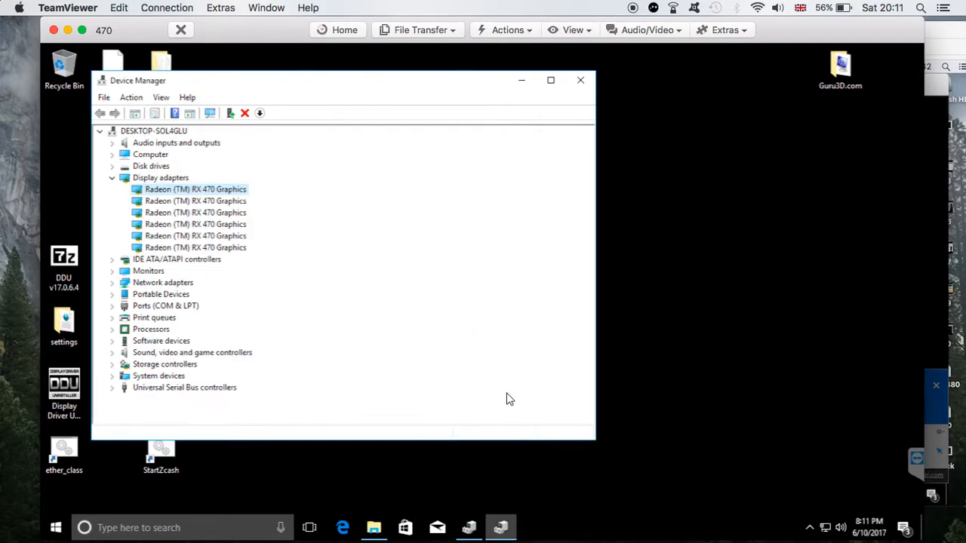
mouse_move(464, 247)
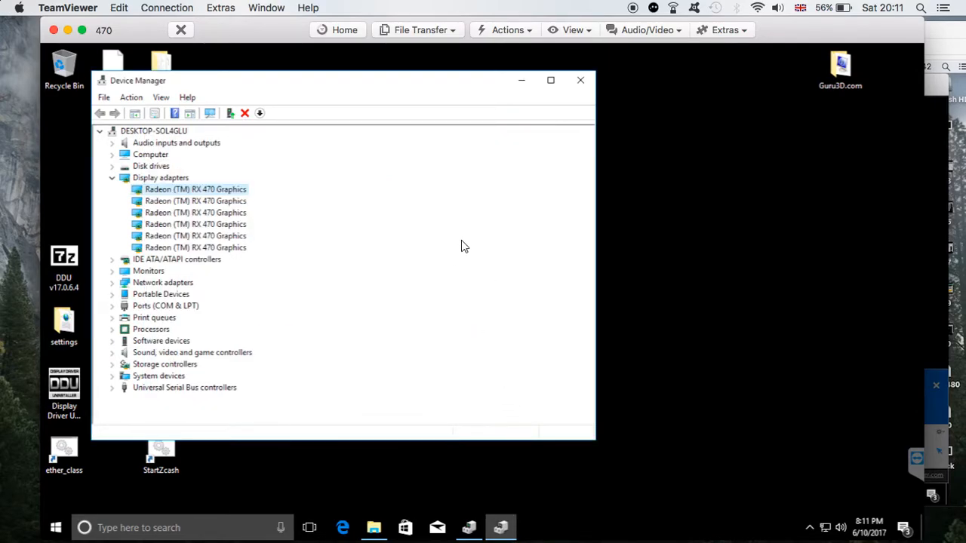
mouse_move(485, 123)
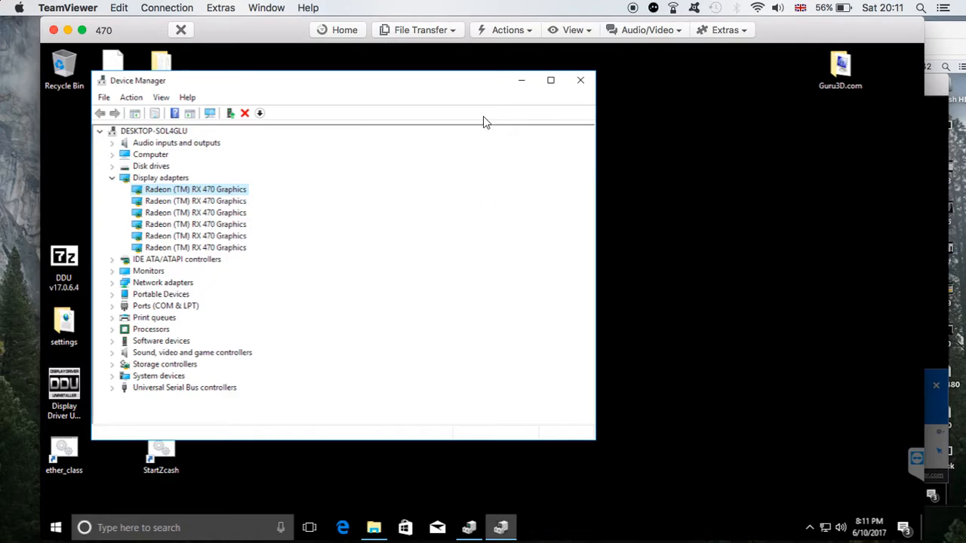
mouse_move(580, 80)
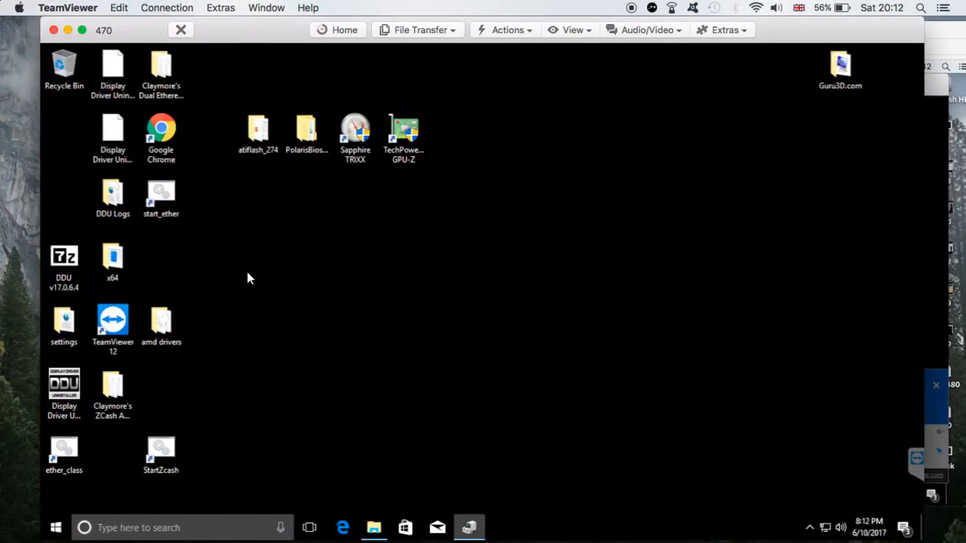
- Run the AMD Radeon Setup to its Custom Install component list, then quit without installing
double_click(161, 321)
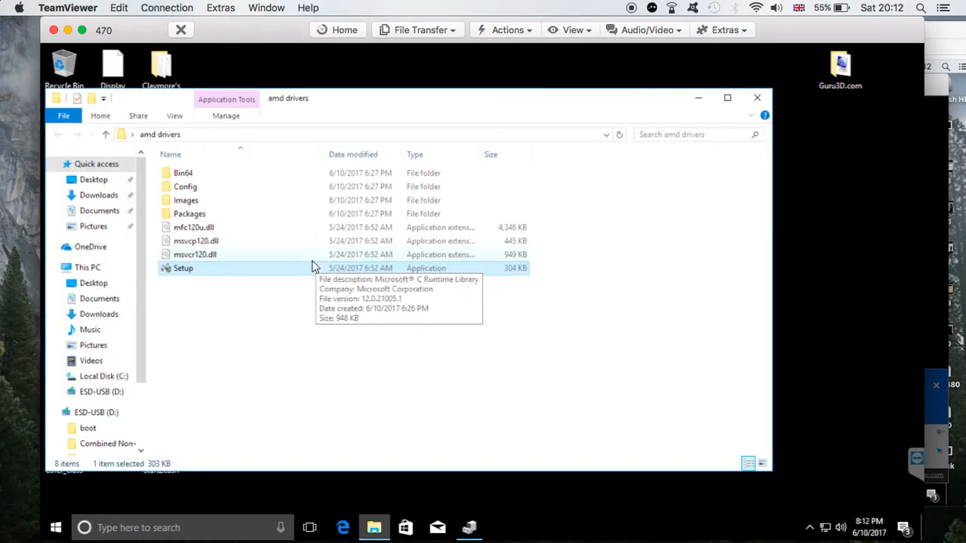
double_click(183, 268)
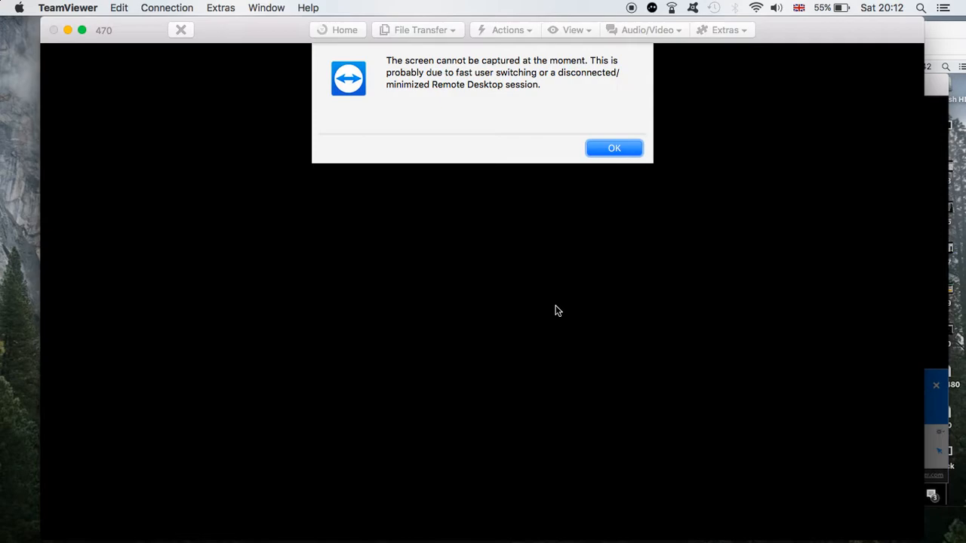
left_click(613, 147)
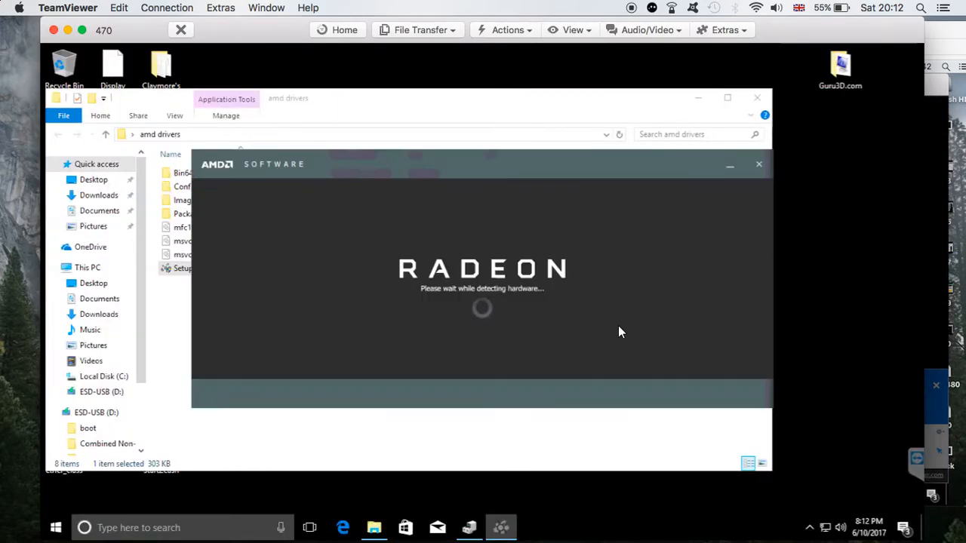
mouse_move(591, 293)
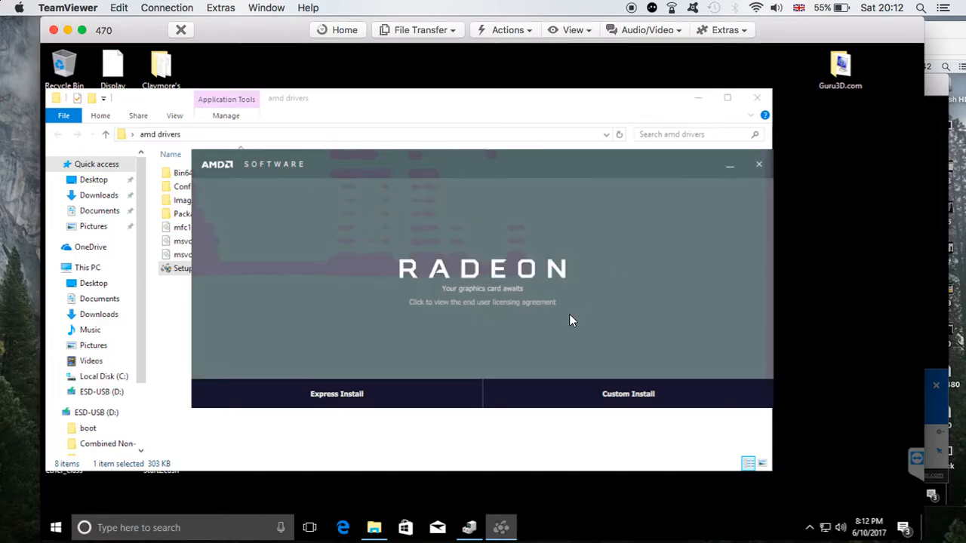
mouse_move(283, 198)
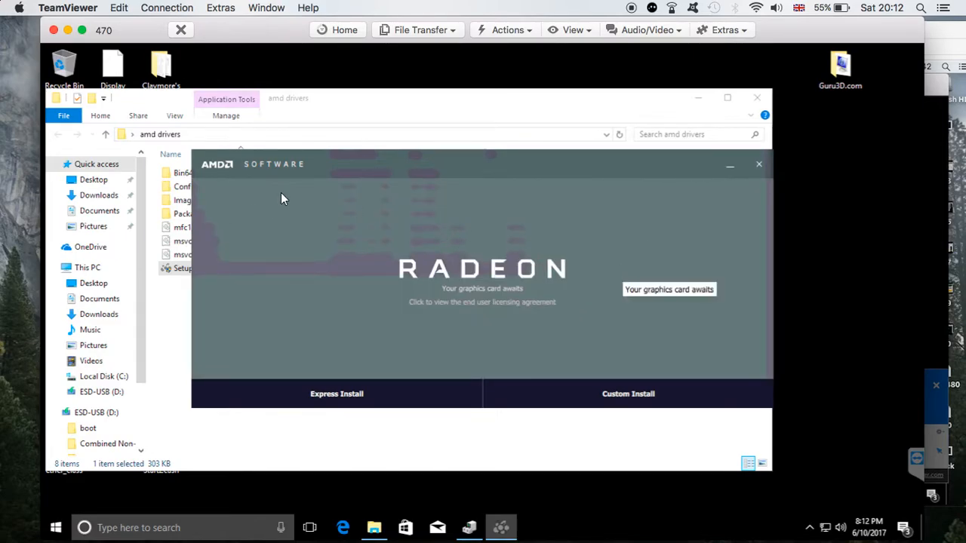
mouse_move(611, 276)
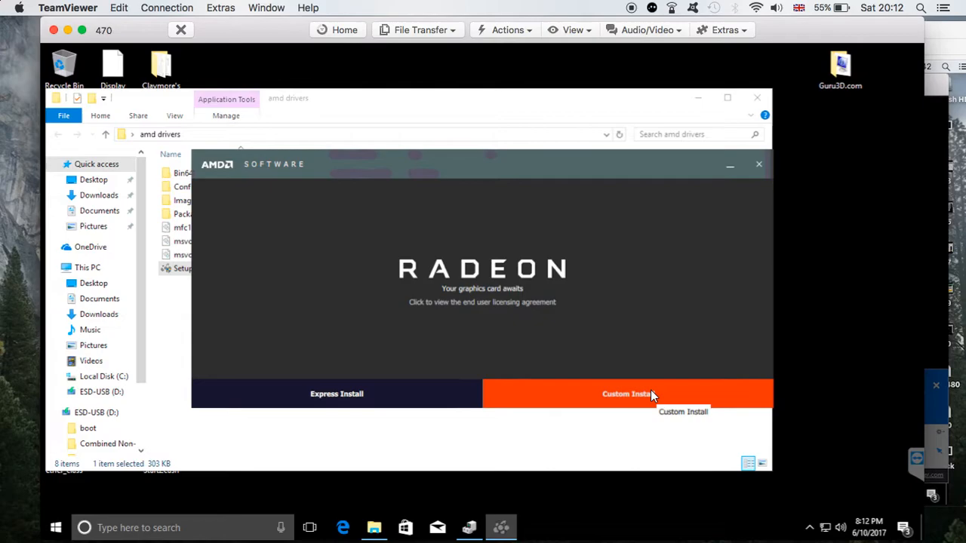
left_click(626, 394)
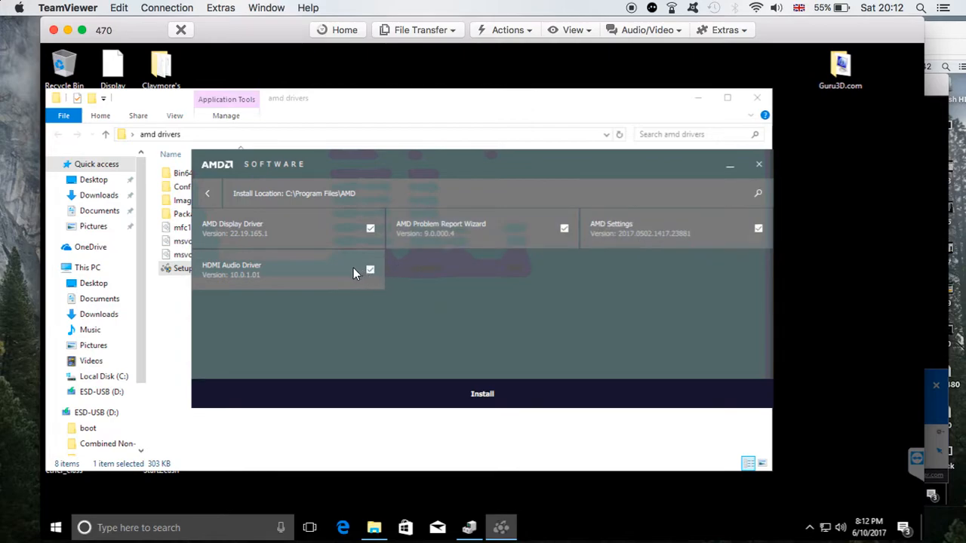
mouse_move(343, 231)
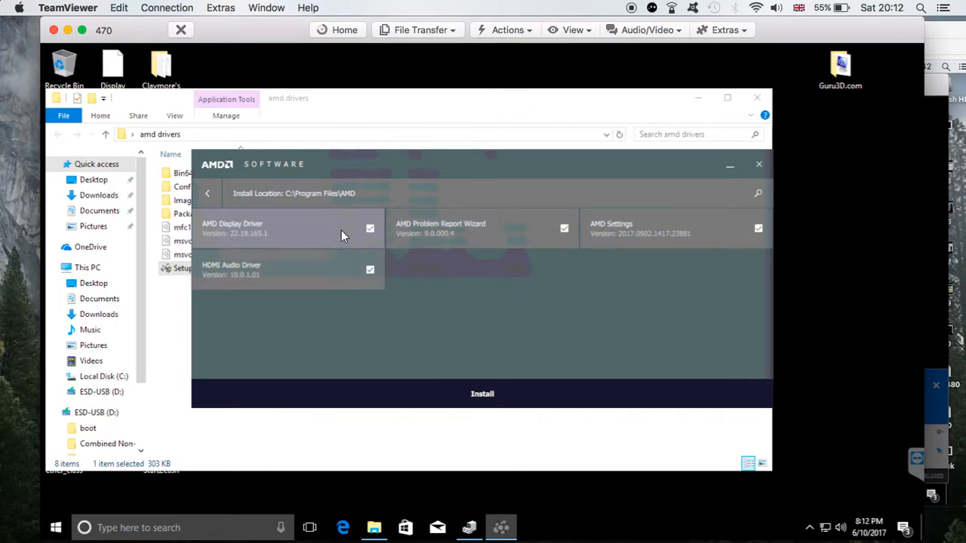
mouse_move(332, 273)
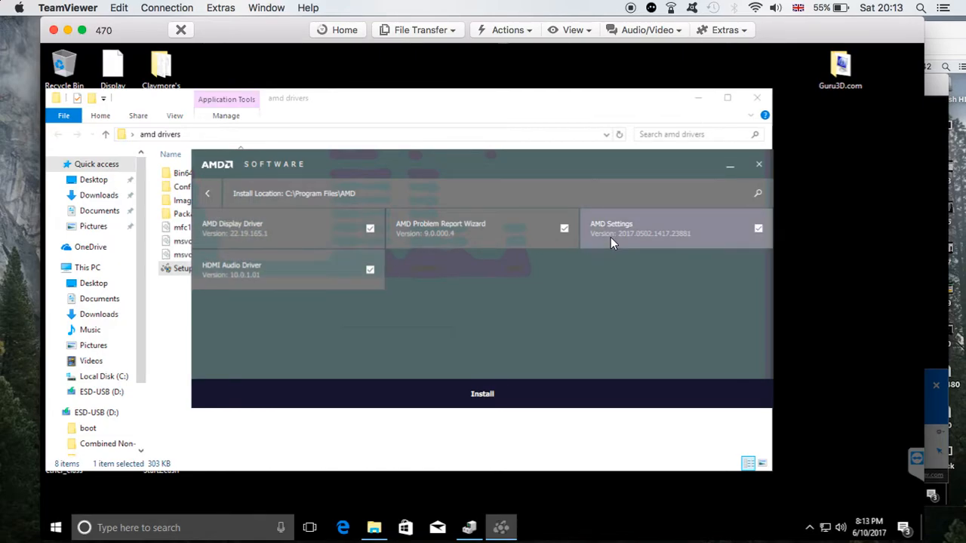
mouse_move(591, 352)
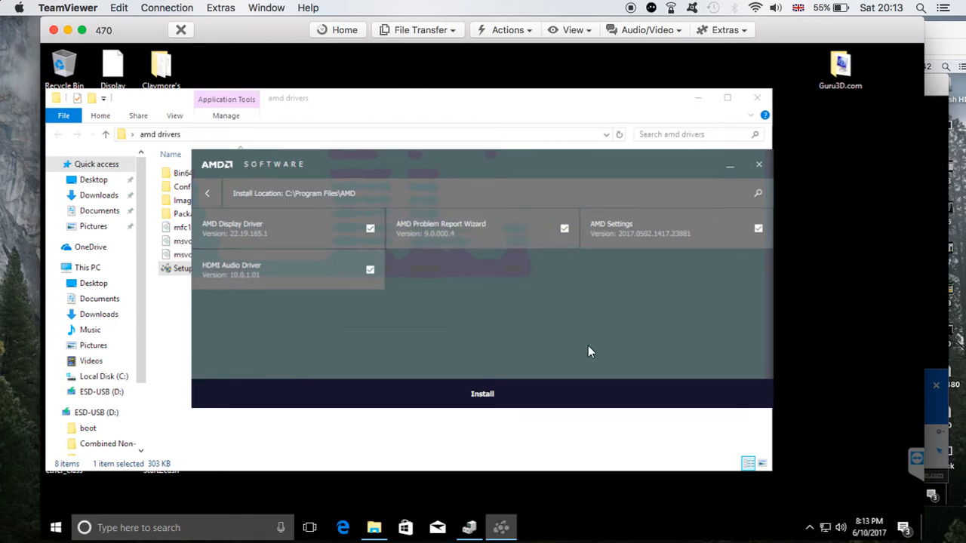
mouse_move(760, 164)
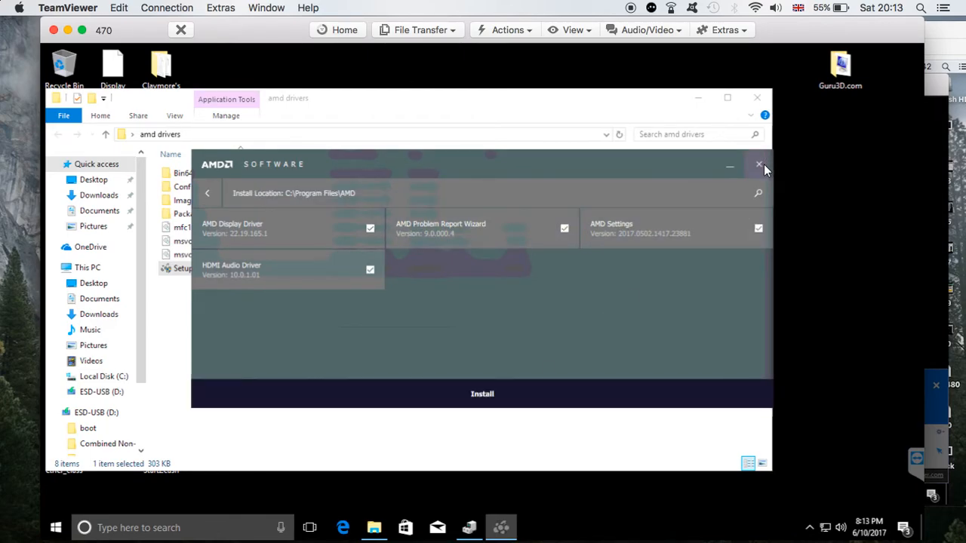
left_click(759, 164)
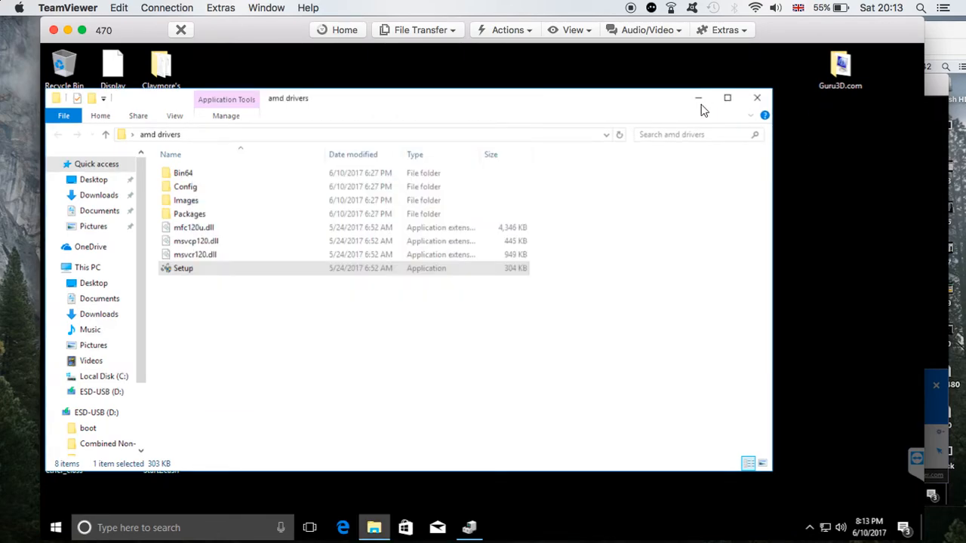
- Check GPU-Z for the RX 470 driver 22.19.165.1, then close the remote windows
left_click(757, 98)
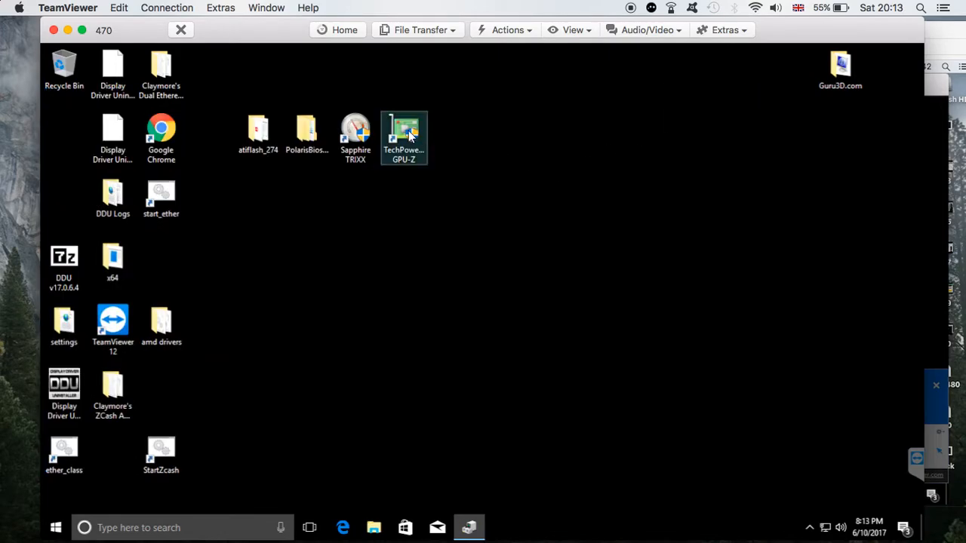
double_click(404, 132)
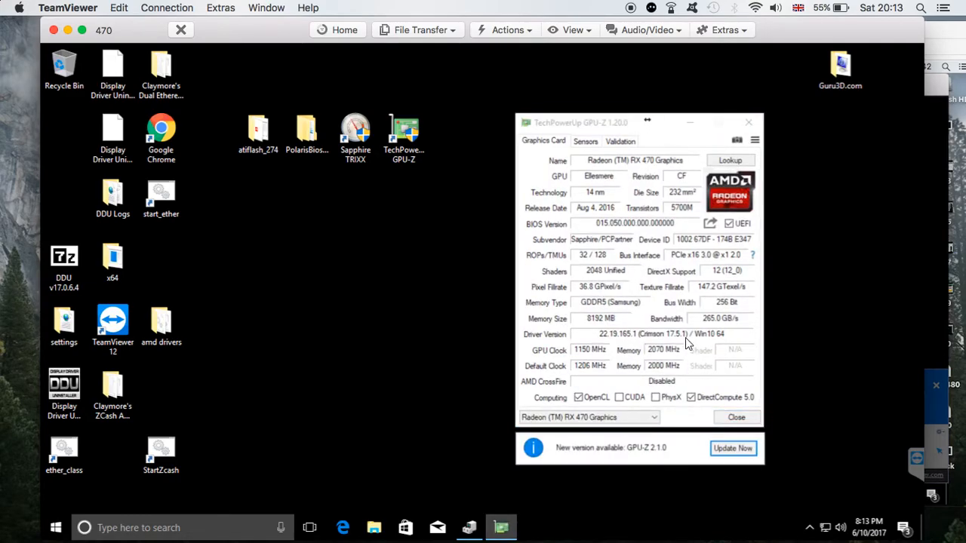
mouse_move(660, 333)
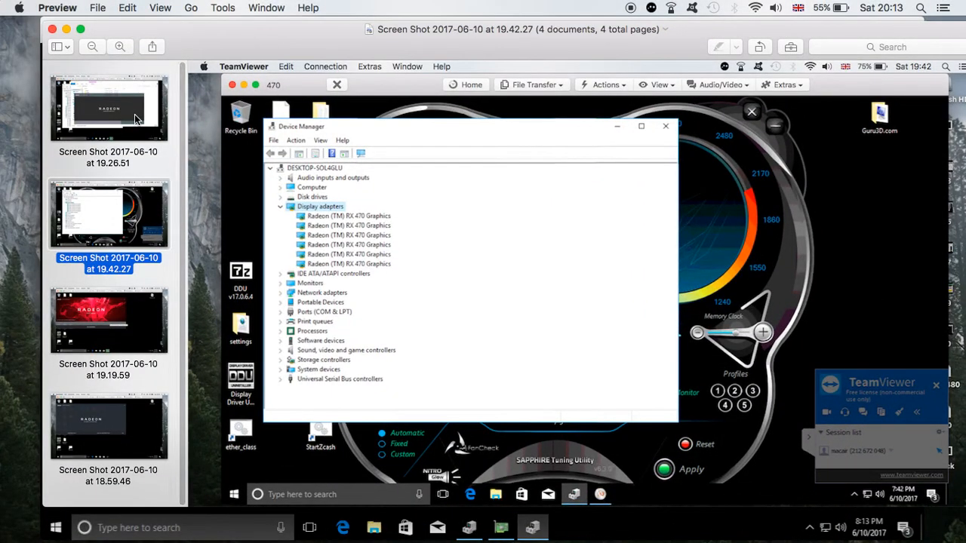
left_click(107, 107)
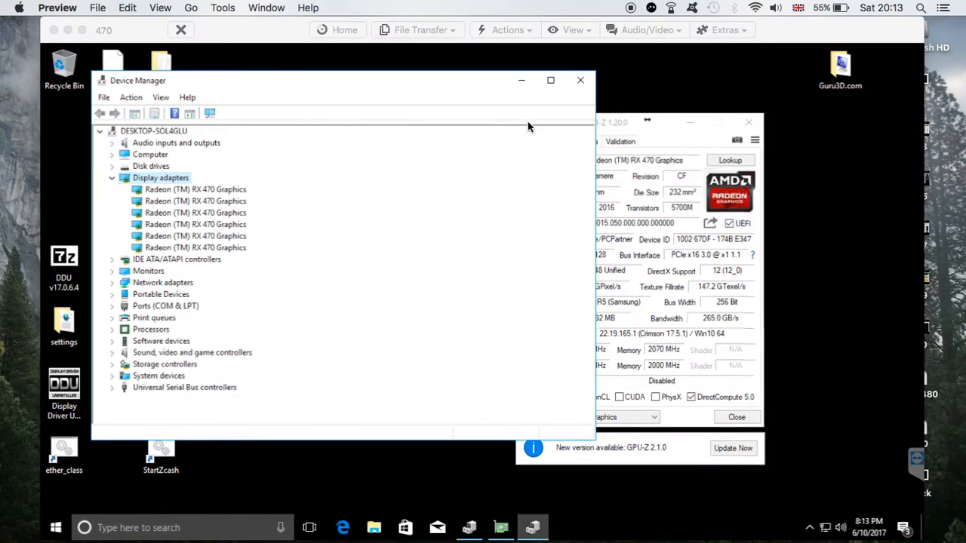
left_click(581, 80)
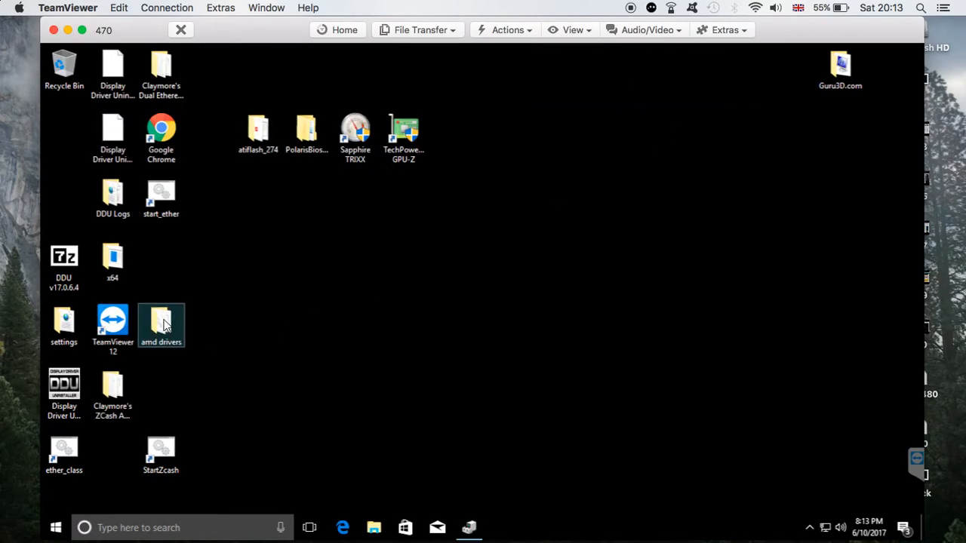
mouse_move(97, 429)
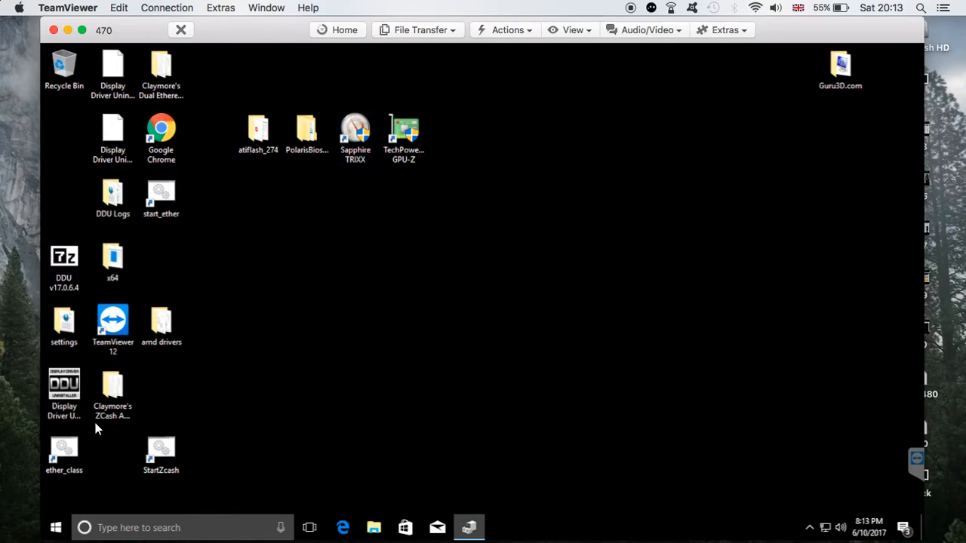
- Launch start_ether to mine Ethereum on ethermine with the six RX 470s
left_click(161, 196)
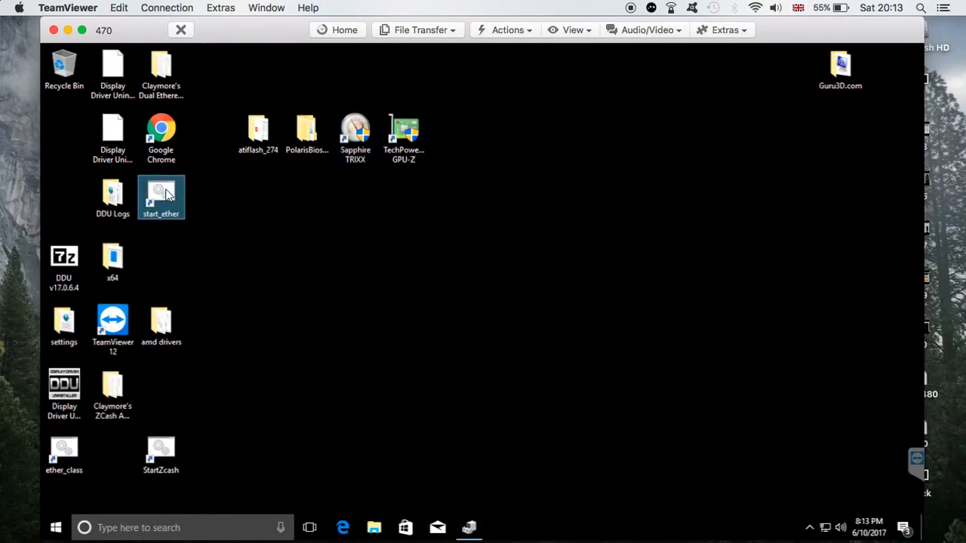
double_click(160, 198)
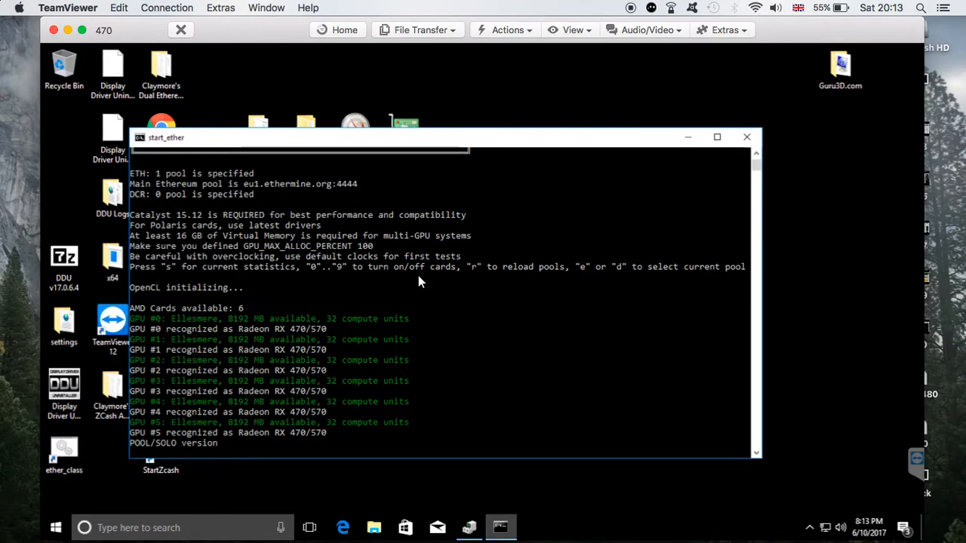
scroll("down", 3)
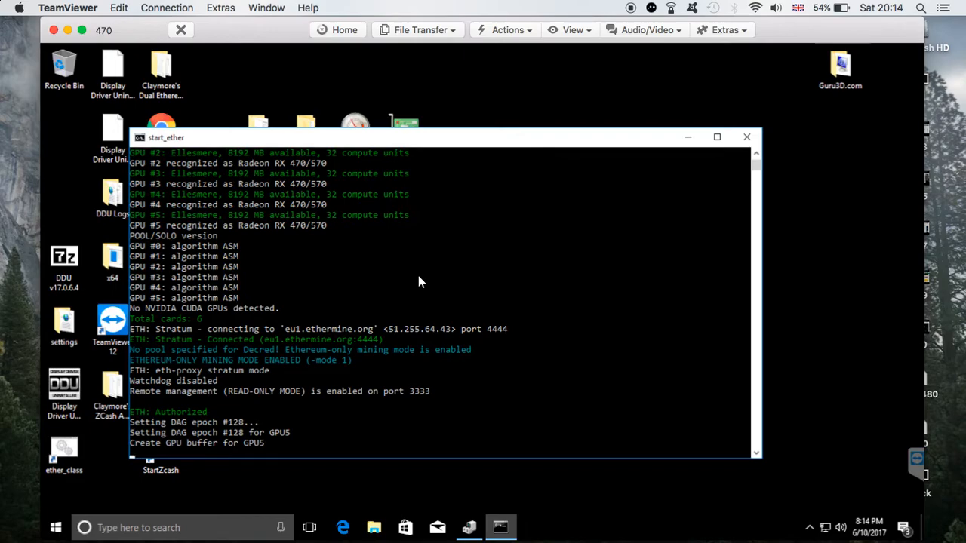
scroll("down", 3)
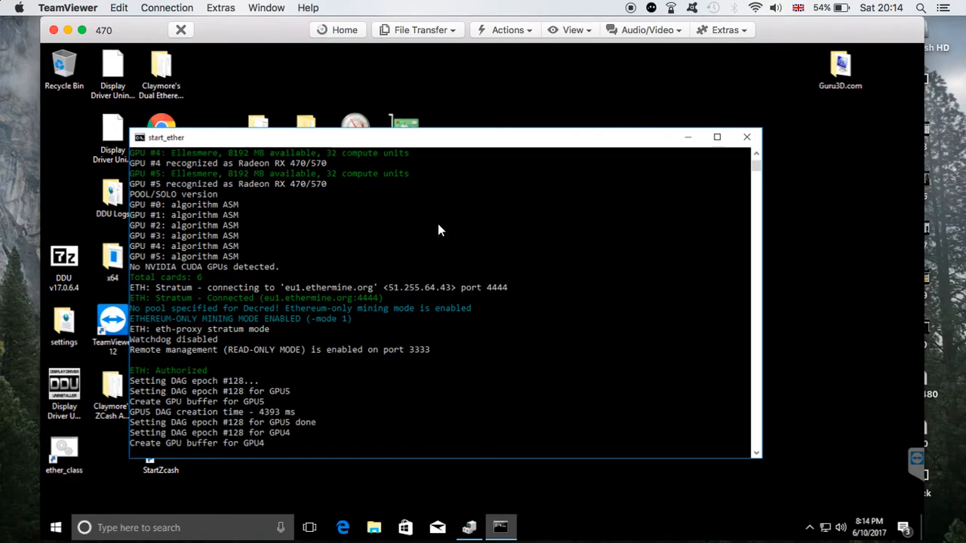
mouse_move(506, 415)
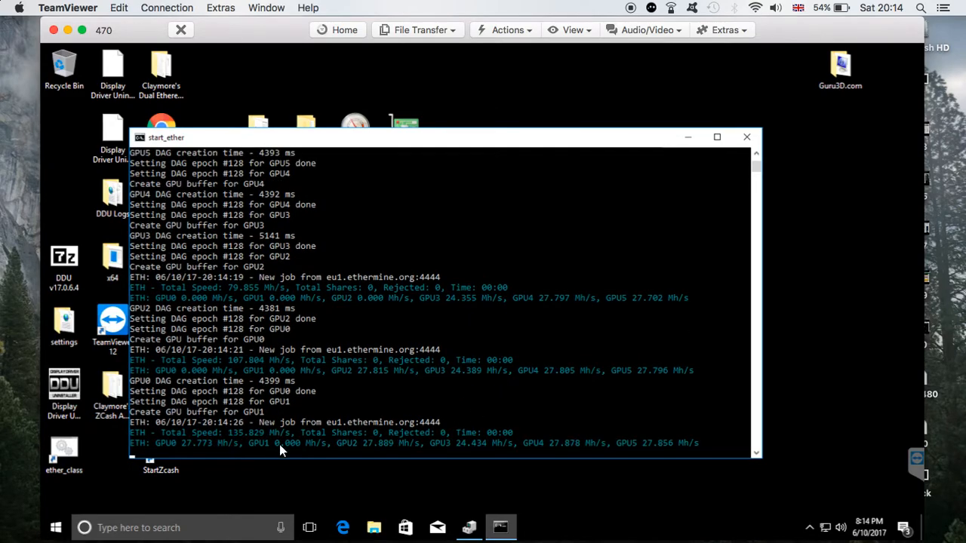
mouse_move(400, 434)
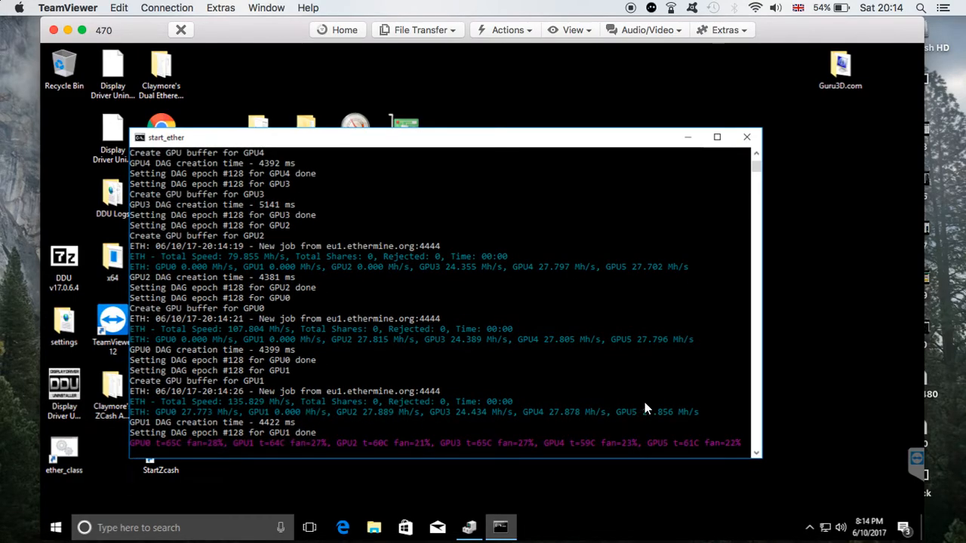
mouse_move(496, 426)
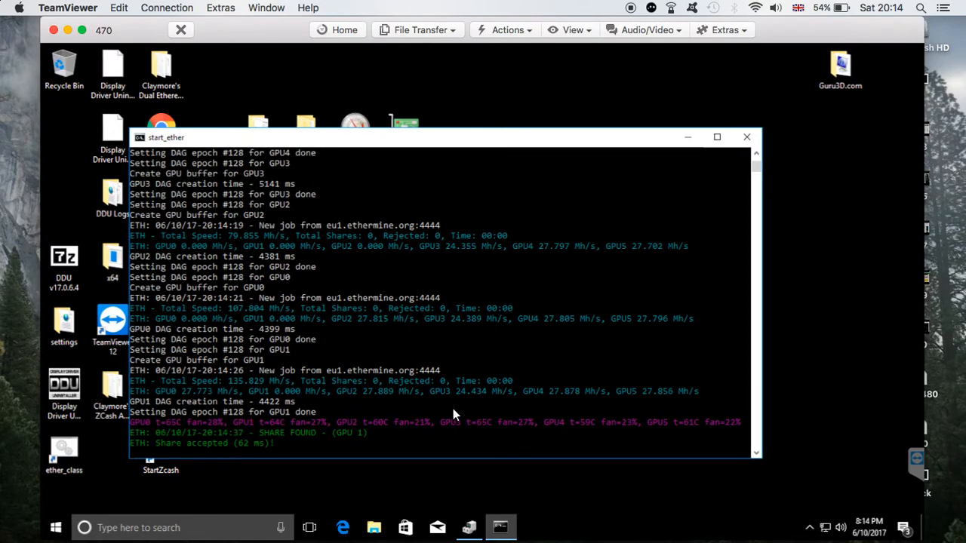
mouse_move(476, 397)
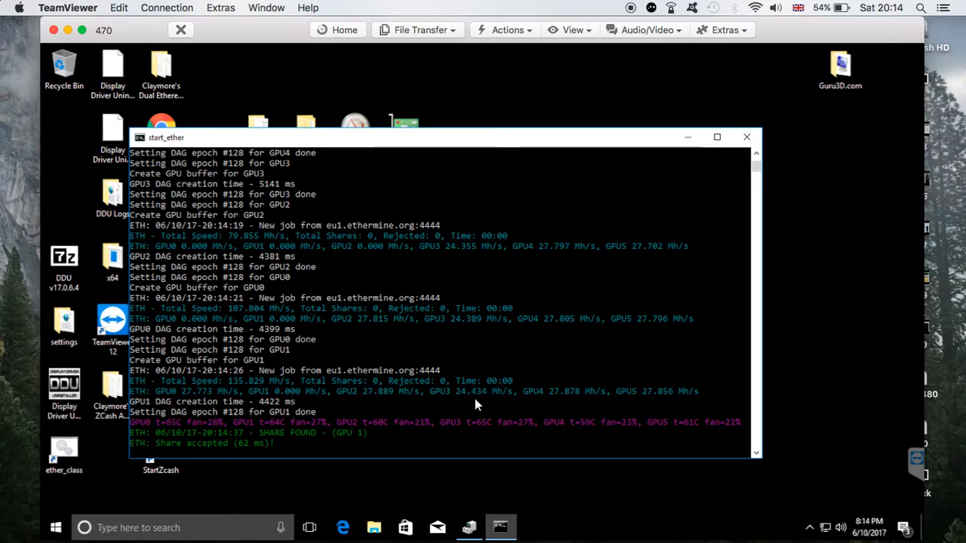
mouse_move(491, 404)
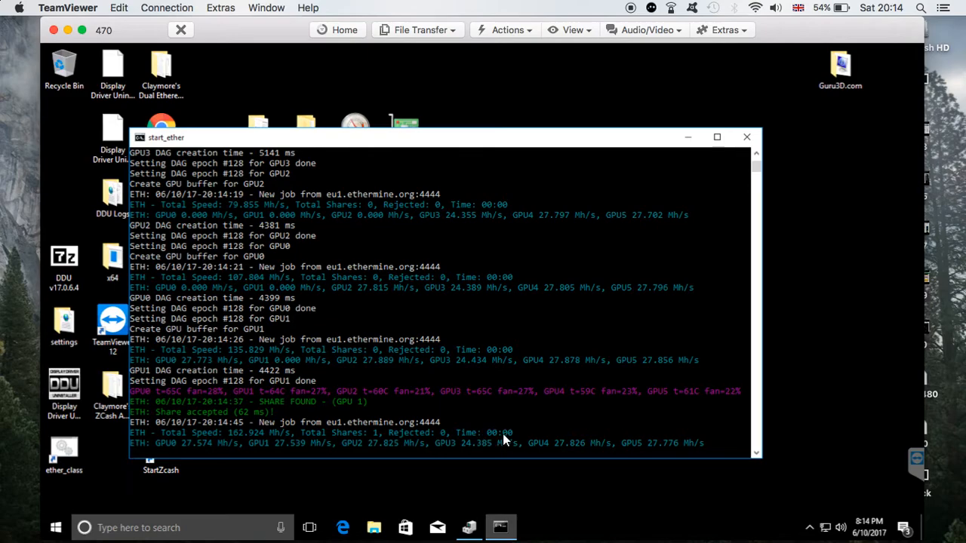
mouse_move(500, 444)
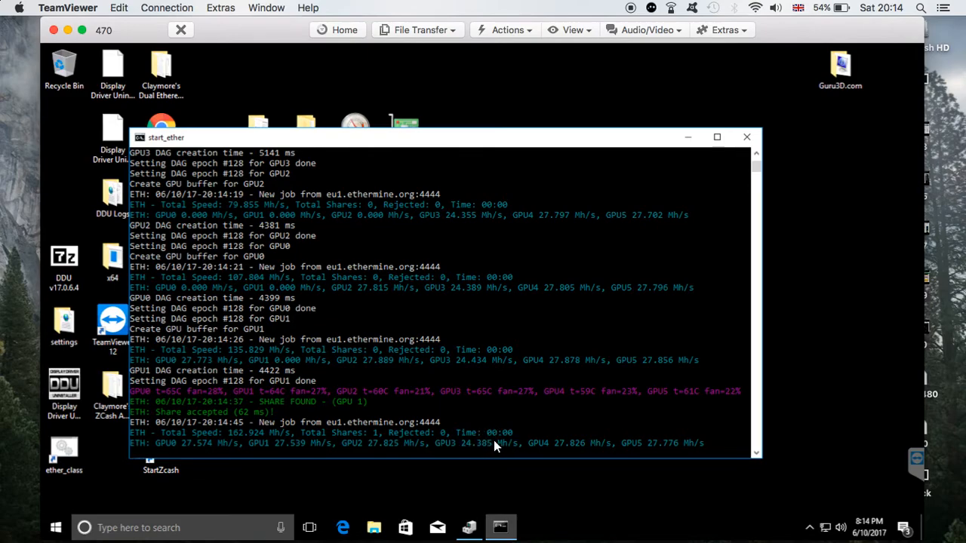
mouse_move(524, 451)
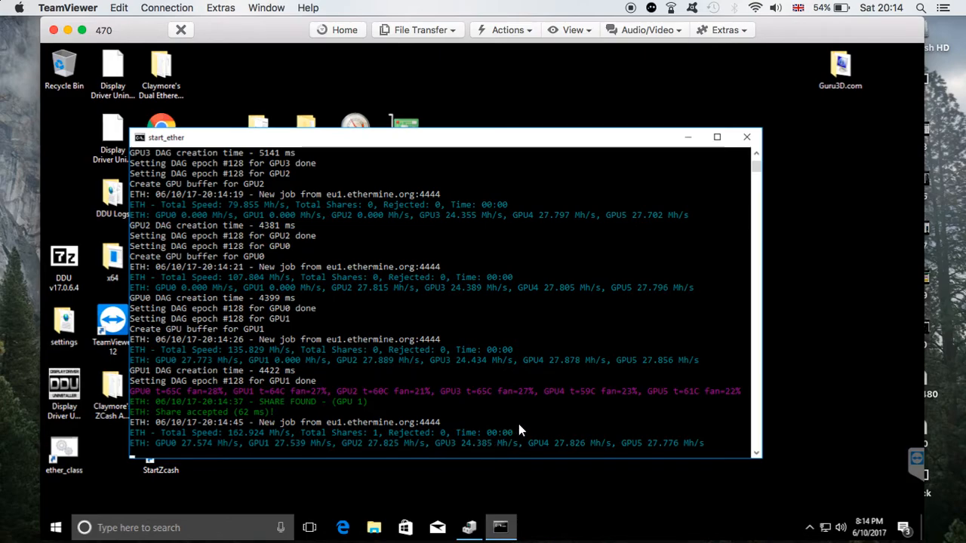
mouse_move(574, 493)
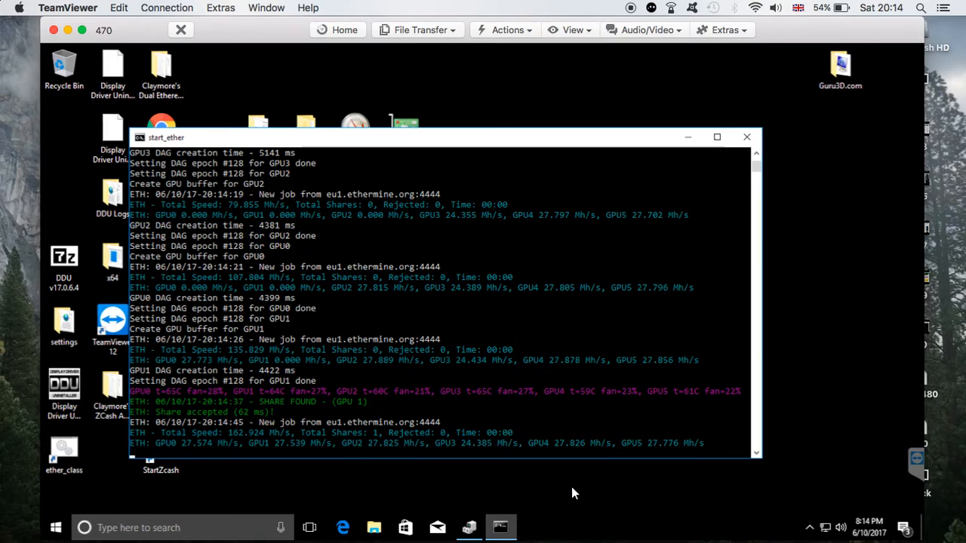
mouse_move(283, 427)
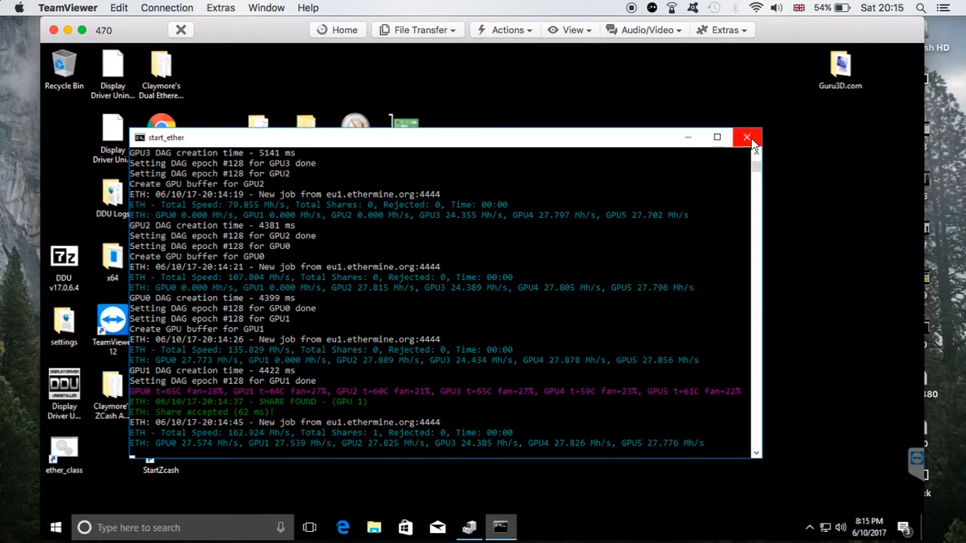
- Close the start_ether miner console after it reaches about 162.9 Mh/s
left_click(747, 137)
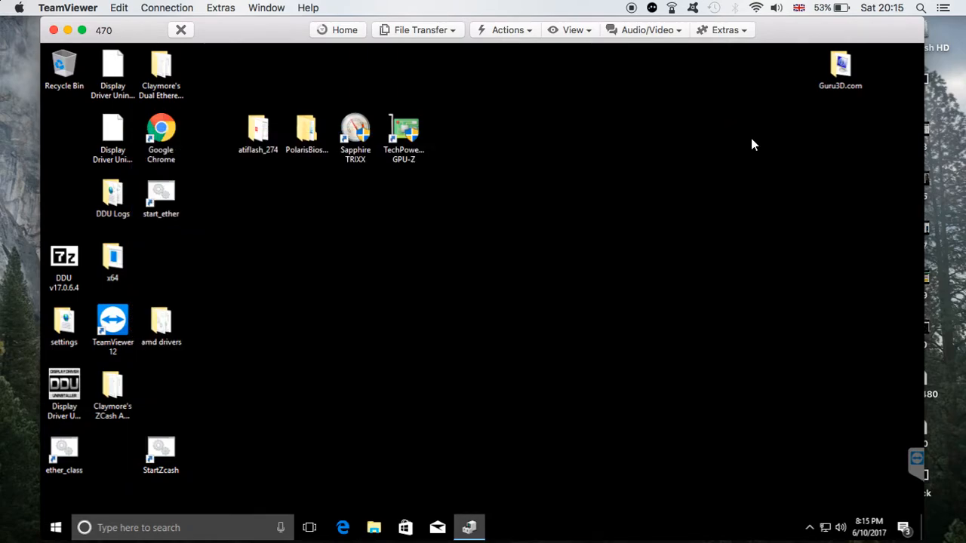
mouse_move(273, 214)
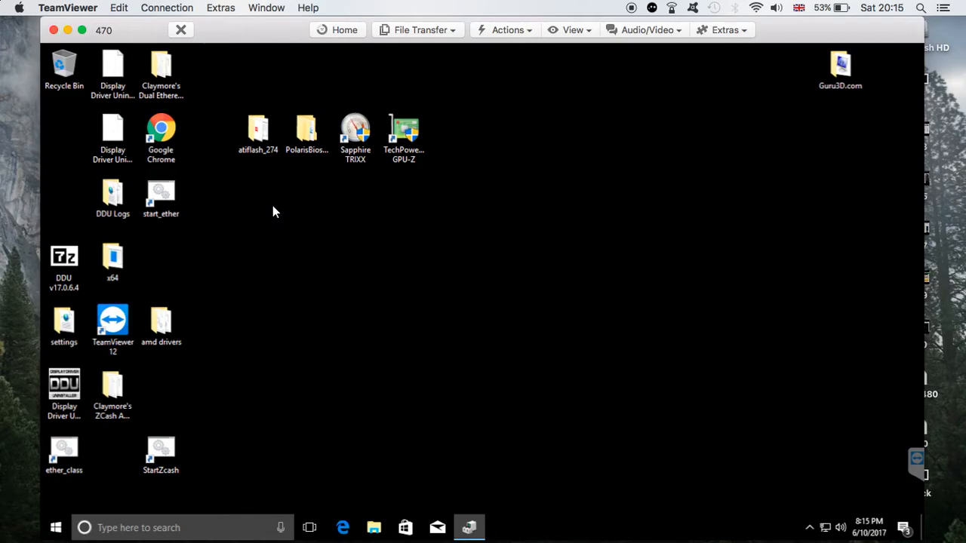
mouse_move(170, 527)
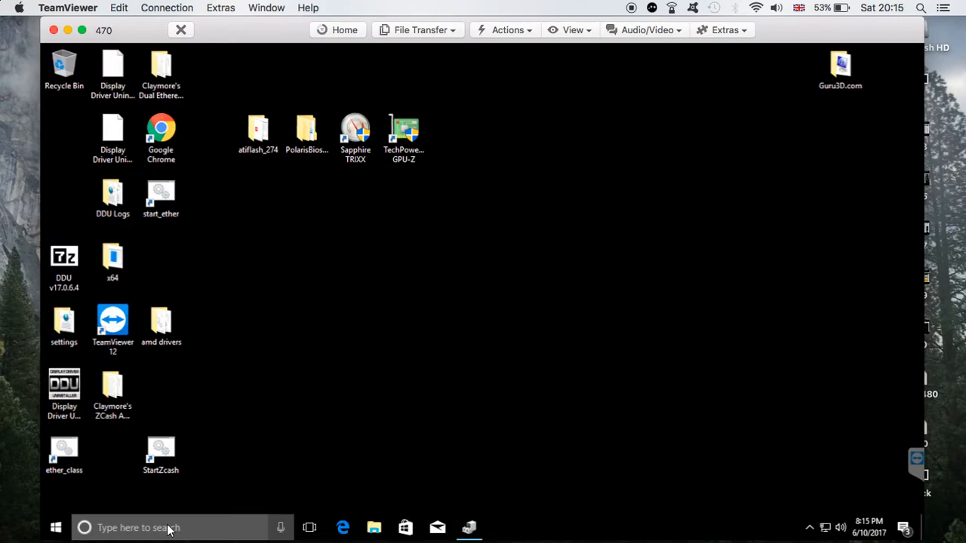
- Search 'services' in Start, launch Services, and open Windows Update's properties
type("settings")
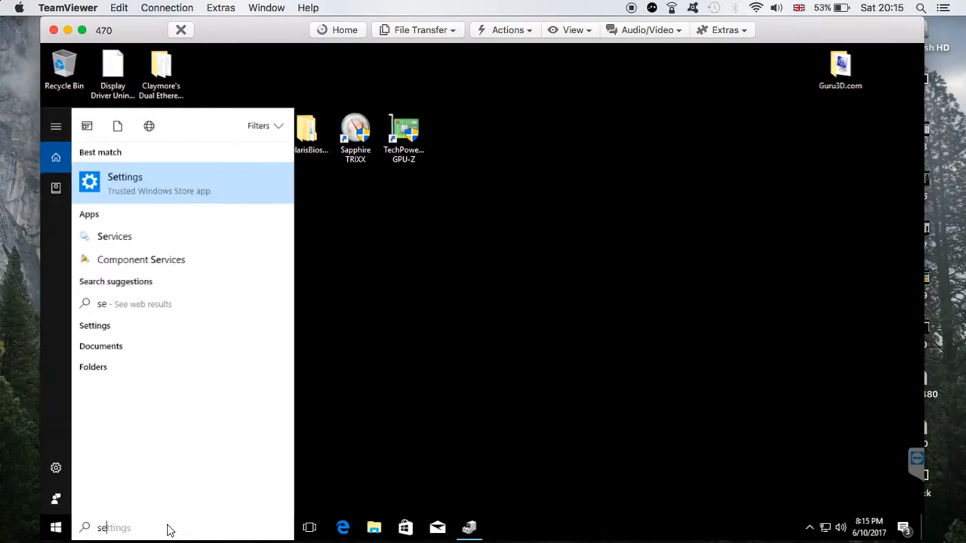
type("sevices")
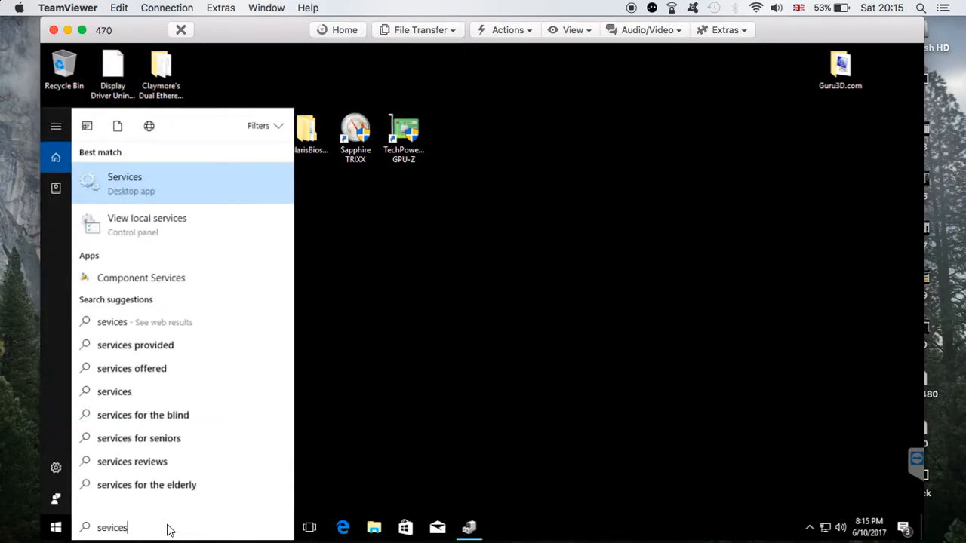
left_click(124, 183)
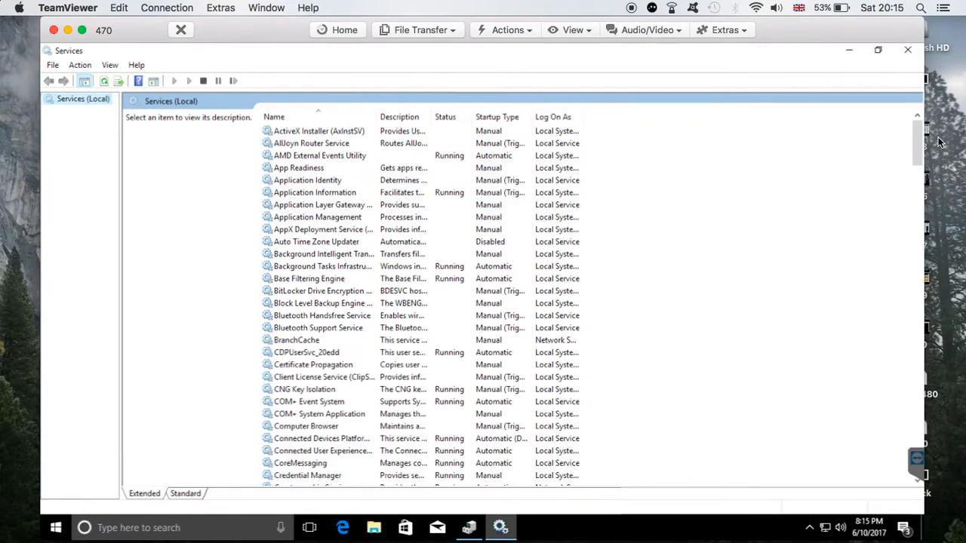
scroll("down", 3)
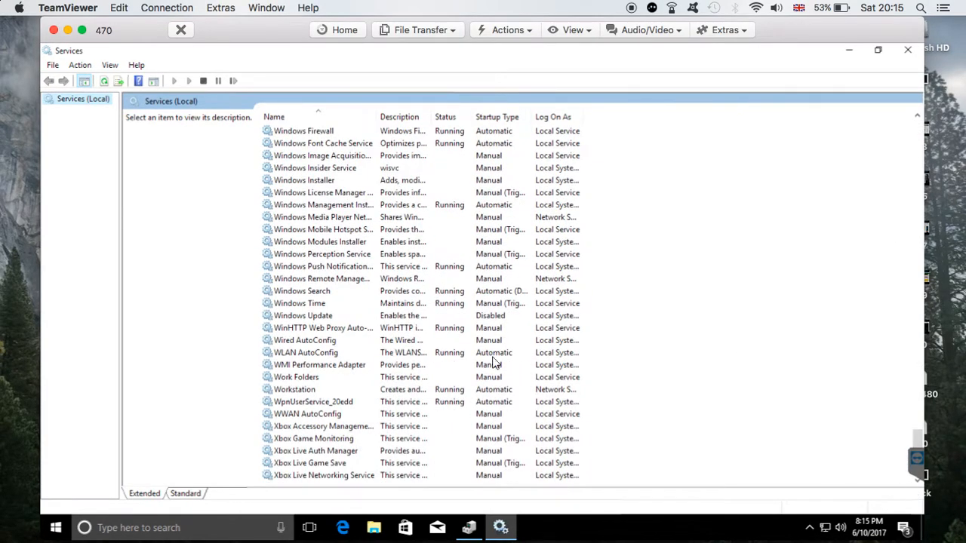
left_click(303, 316)
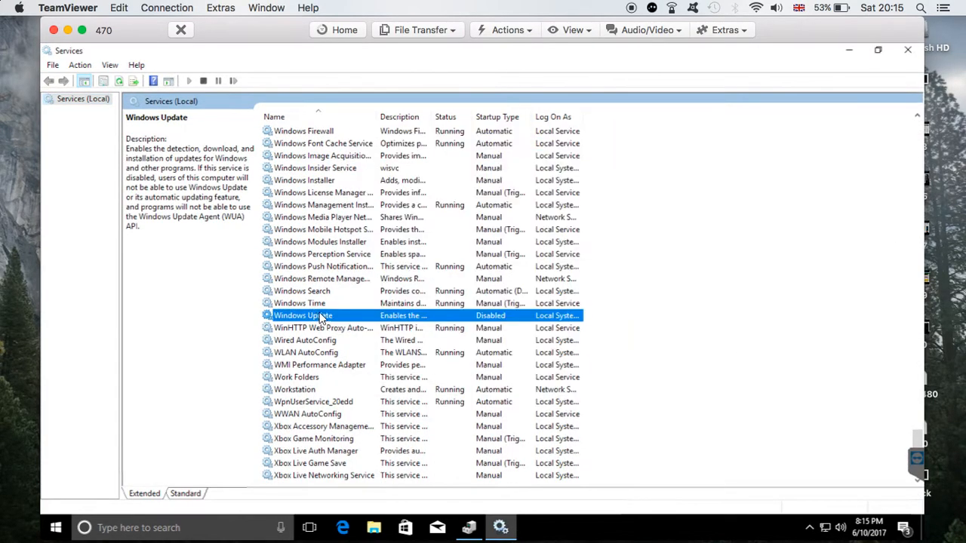
double_click(303, 315)
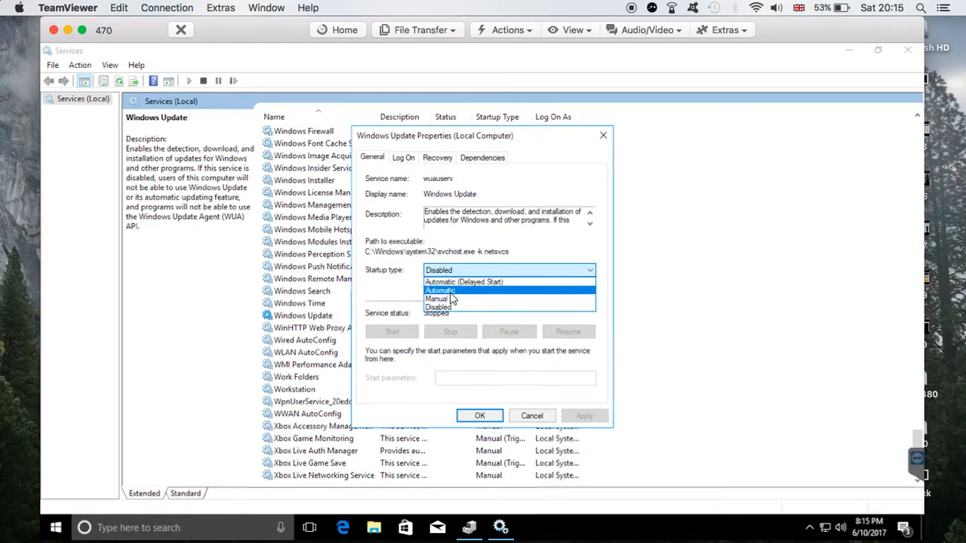
- Switch Windows Update briefly to Manual, then set its startup type back to Disabled
left_click(436, 299)
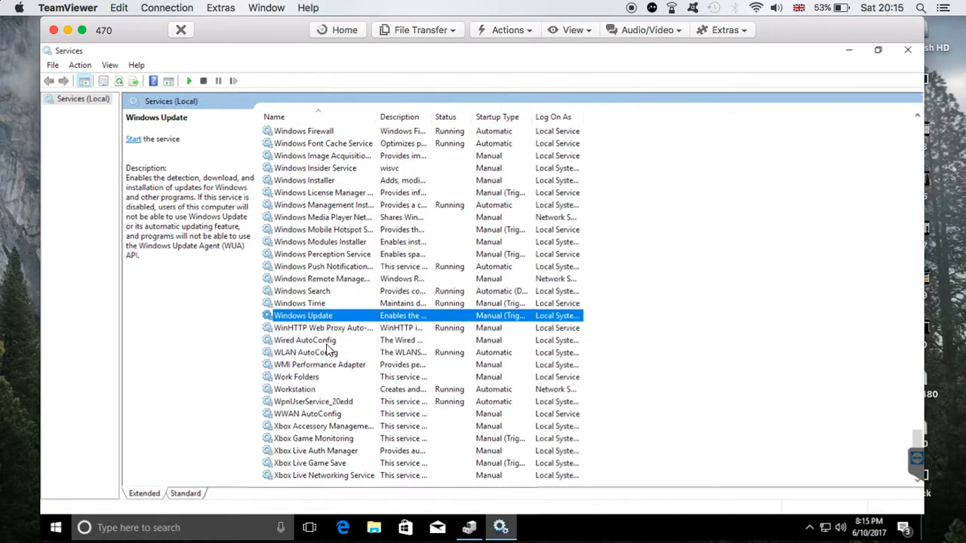
double_click(303, 316)
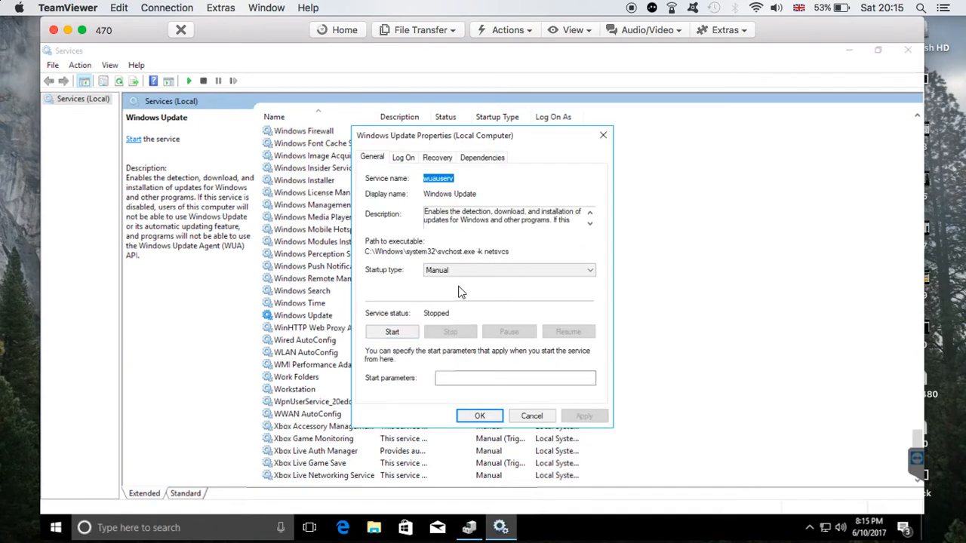
left_click(590, 269)
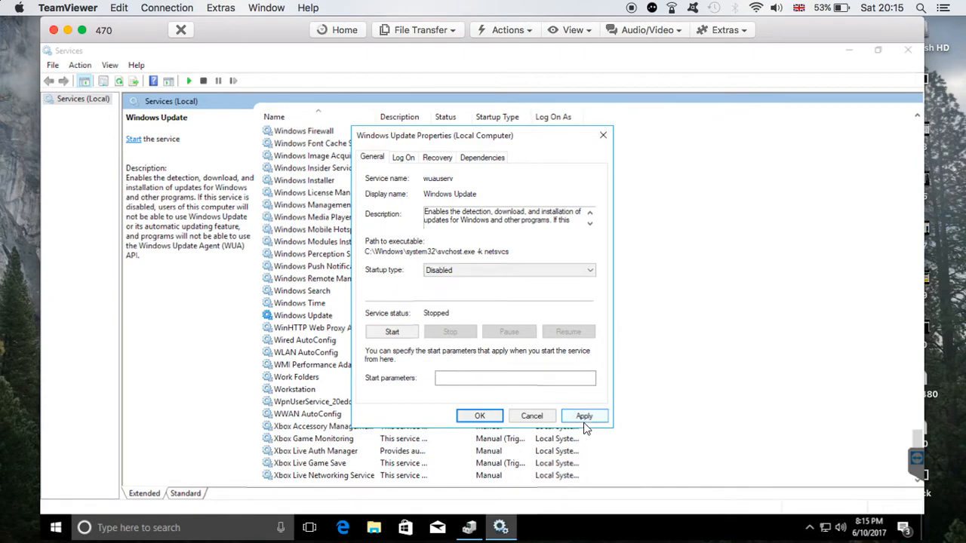
left_click(584, 415)
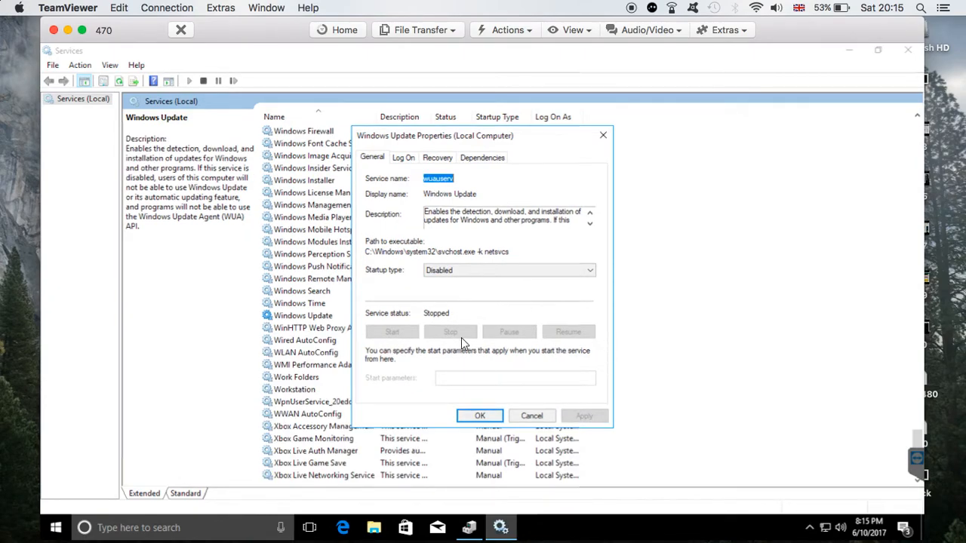
mouse_move(443, 337)
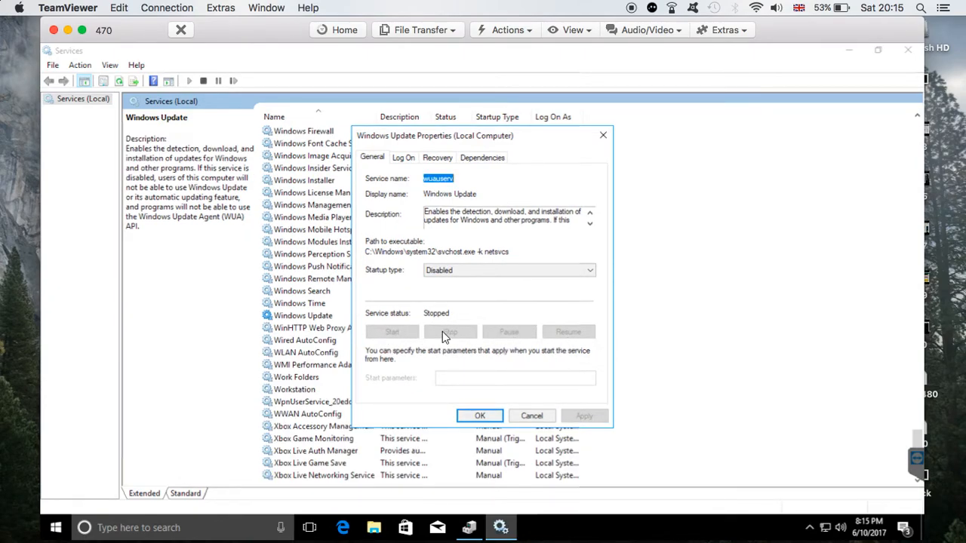
mouse_move(484, 334)
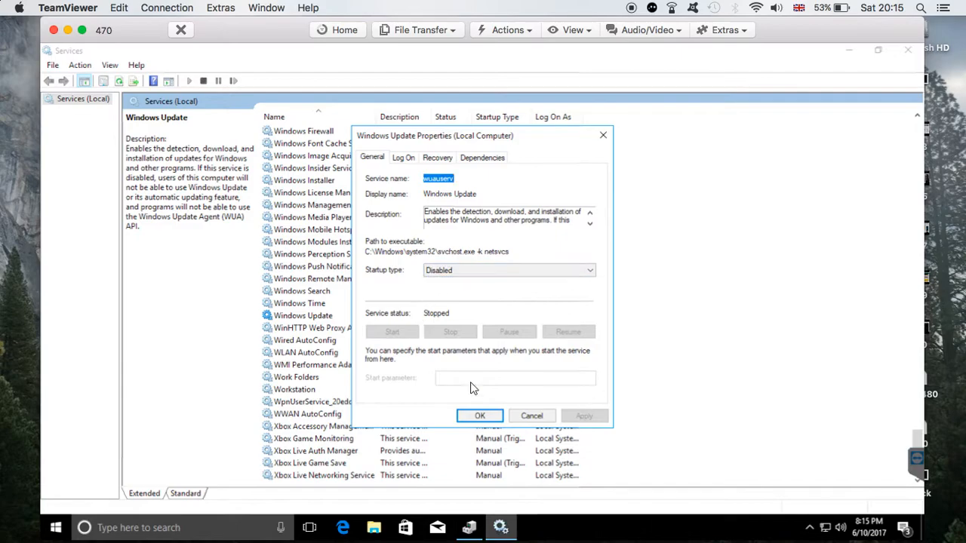
mouse_move(519, 287)
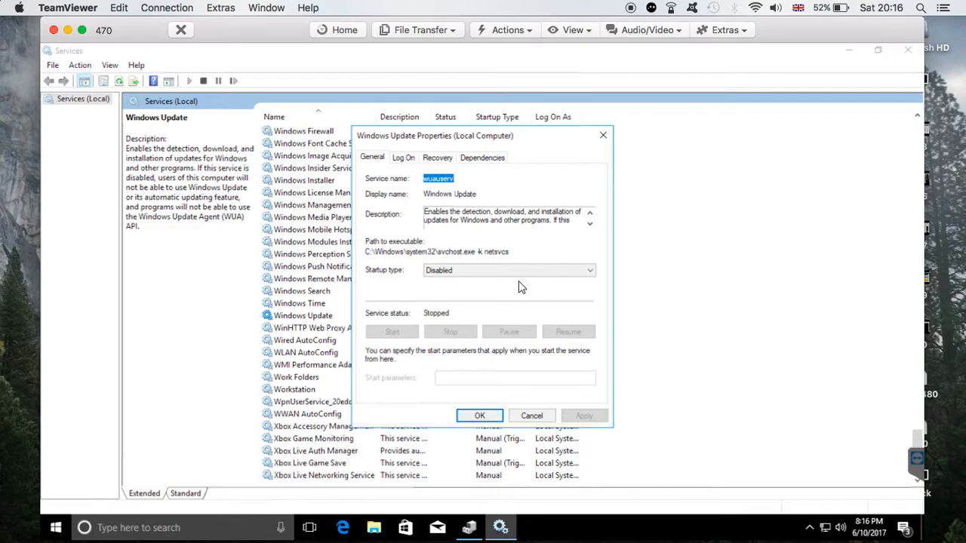
mouse_move(618, 328)
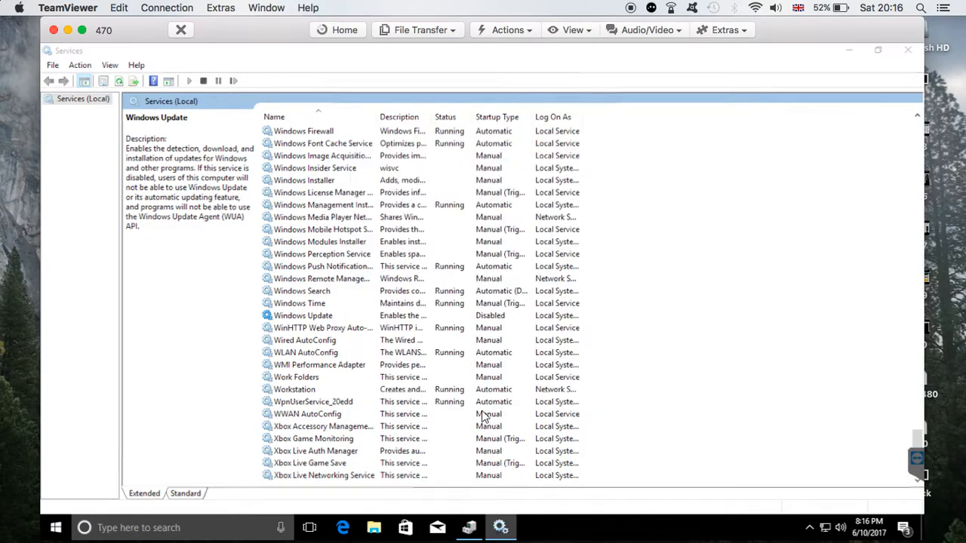
double_click(303, 315)
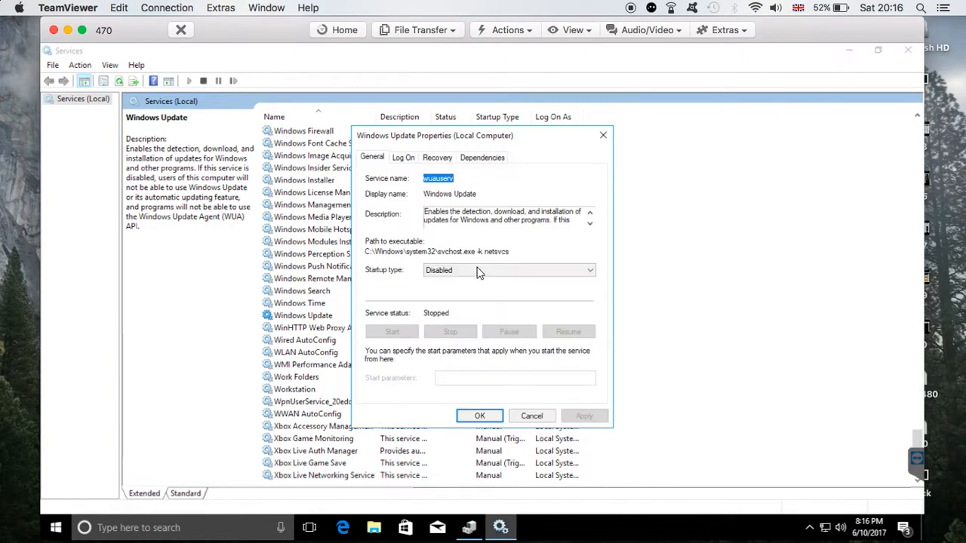
mouse_move(483, 283)
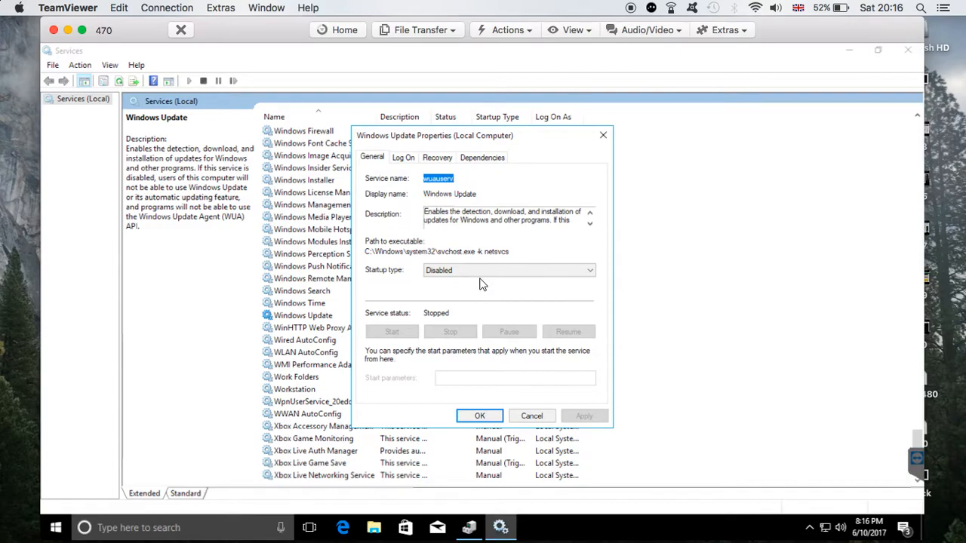
mouse_move(529, 382)
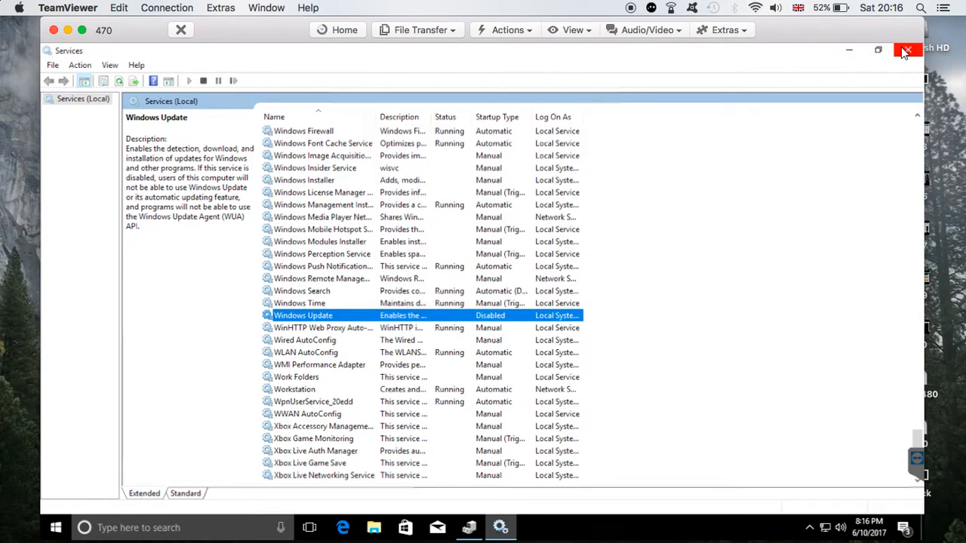
- Relaunch Services and reopen Windows Update's properties, still Disabled and stopped
left_click(907, 50)
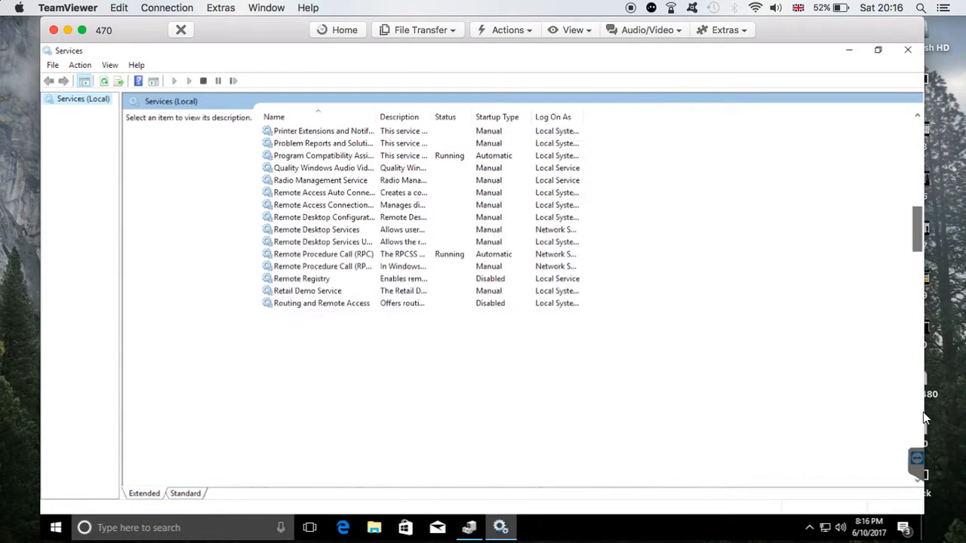
scroll("up", 3)
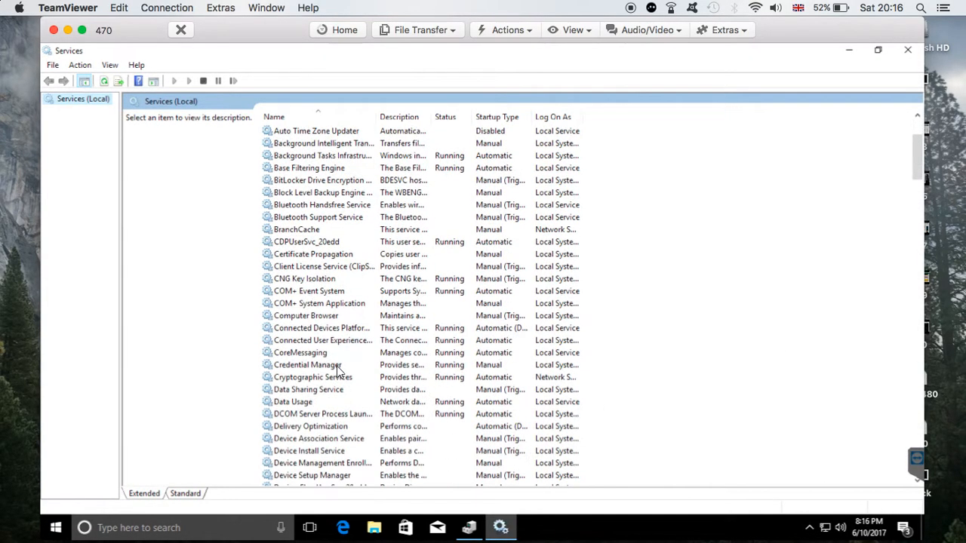
scroll("down", 3)
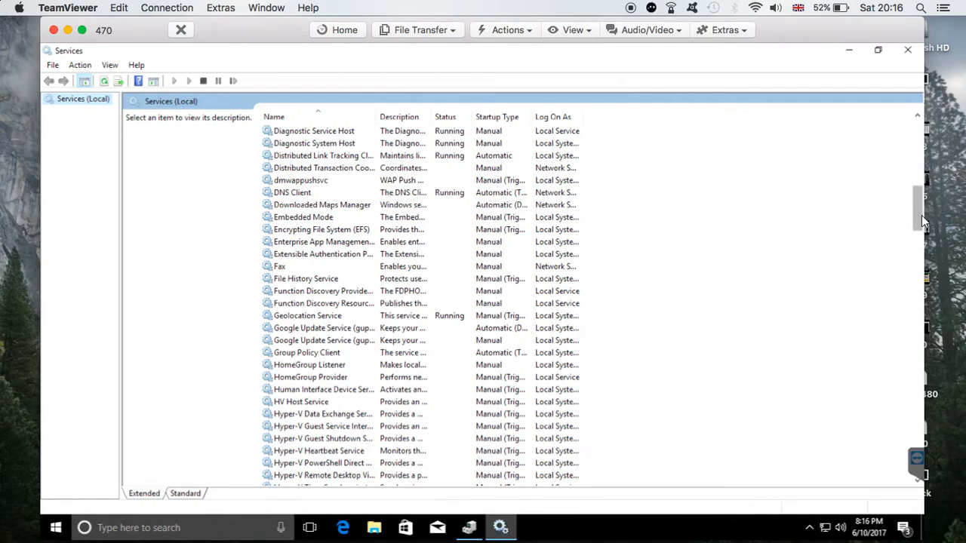
scroll("down", 3)
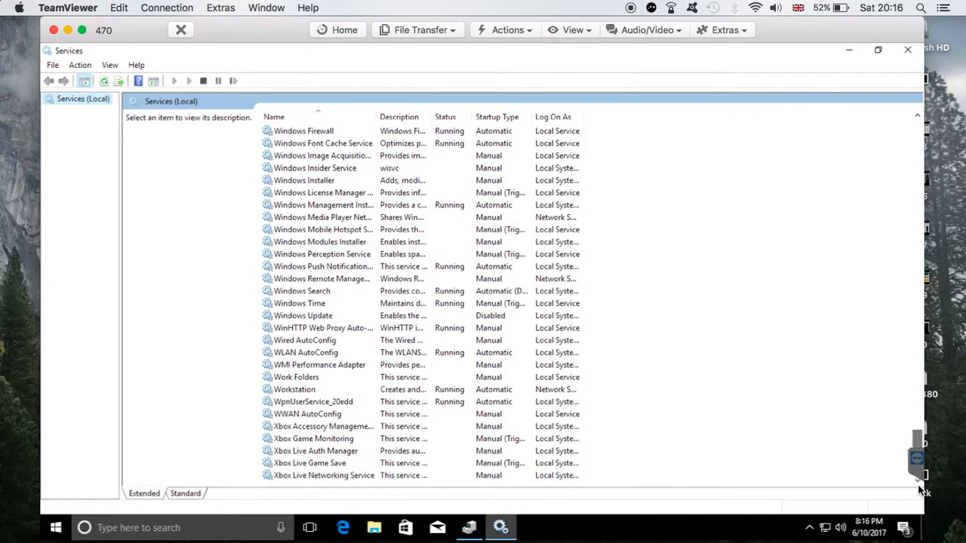
left_click(303, 315)
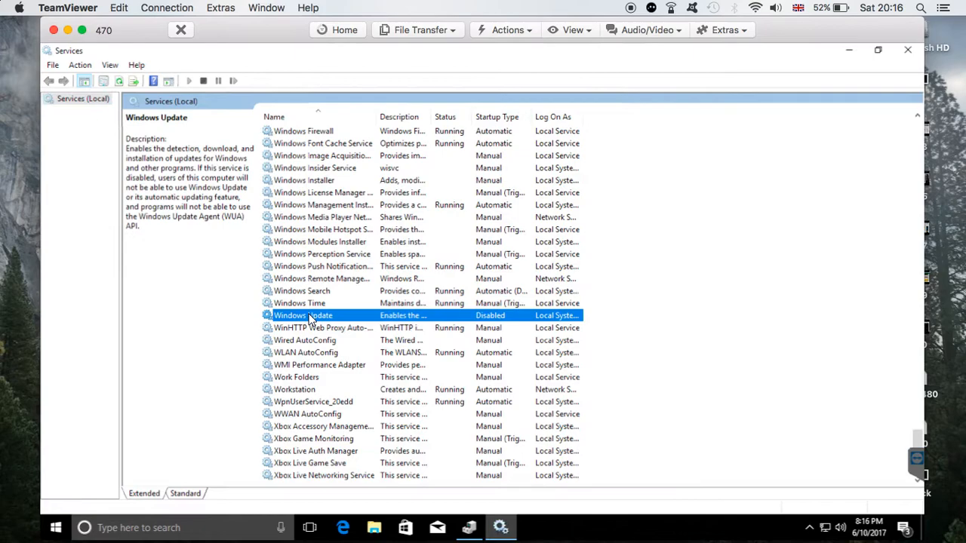
double_click(303, 315)
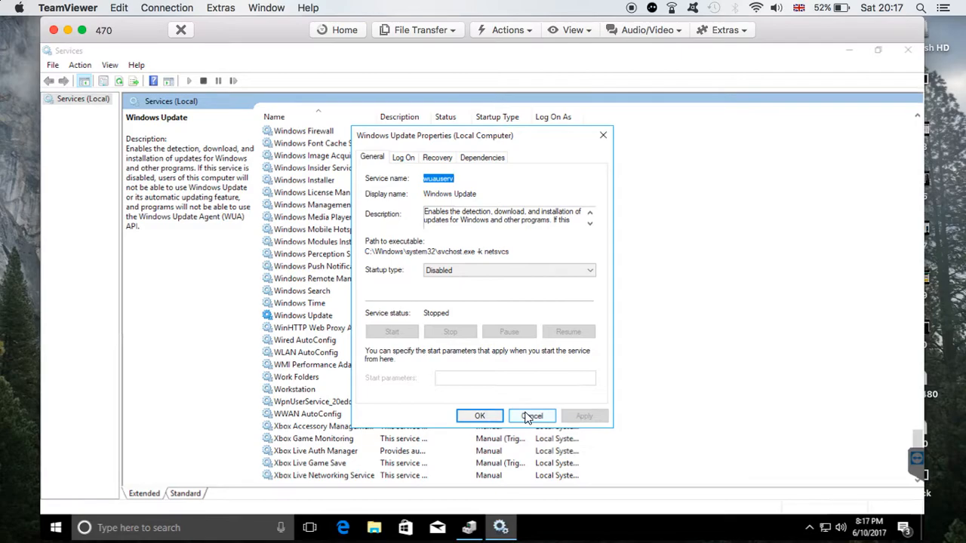
mouse_move(539, 416)
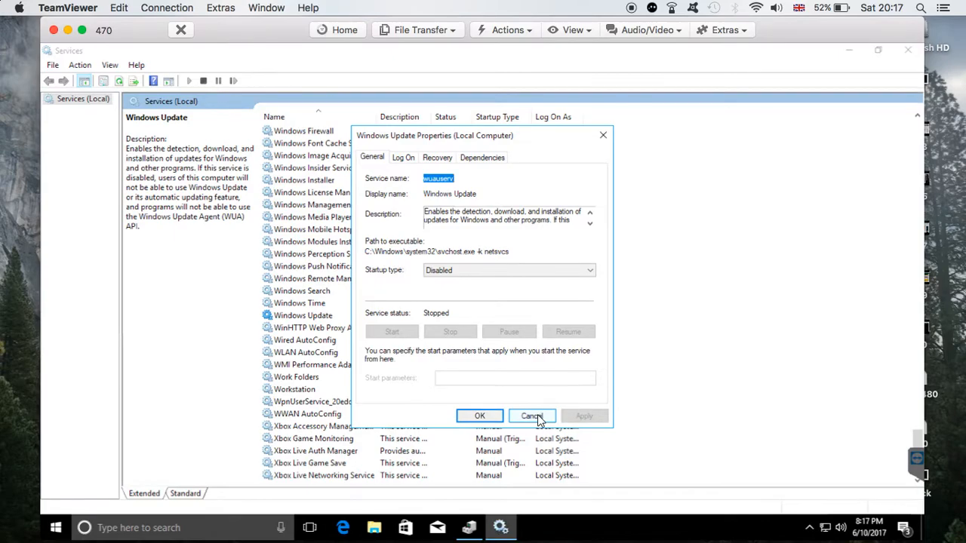
- Confirm the Disabled startup type and cancel out of Windows Update's properties
left_click(530, 416)
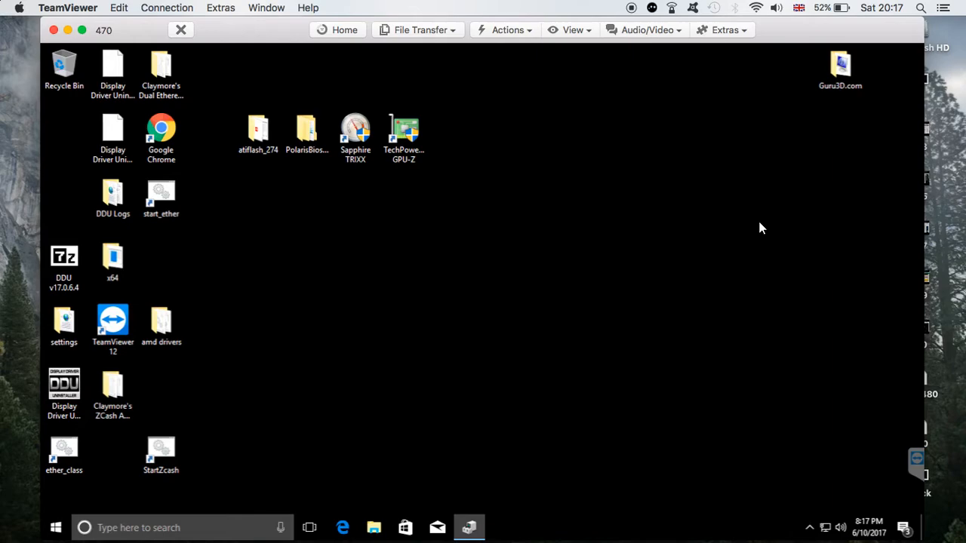
mouse_move(671, 208)
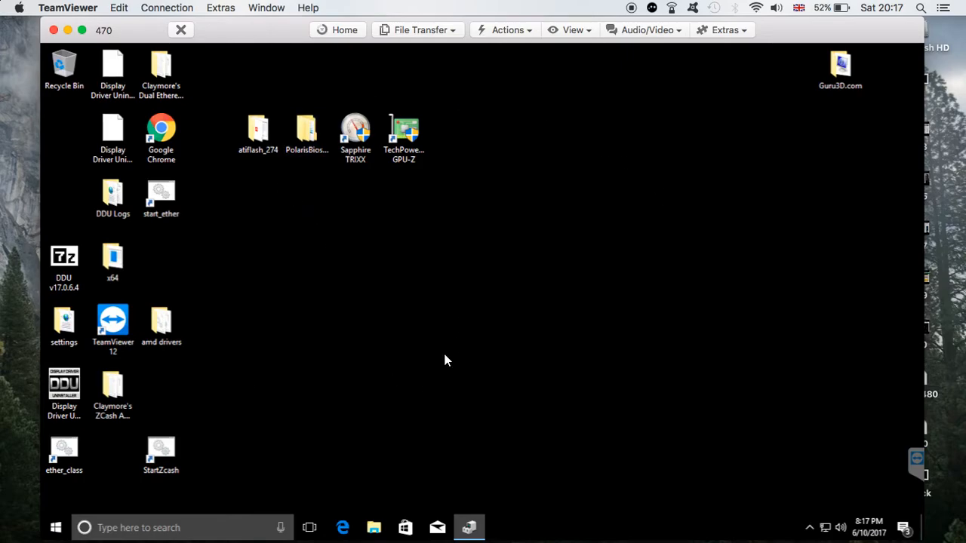
mouse_move(496, 296)
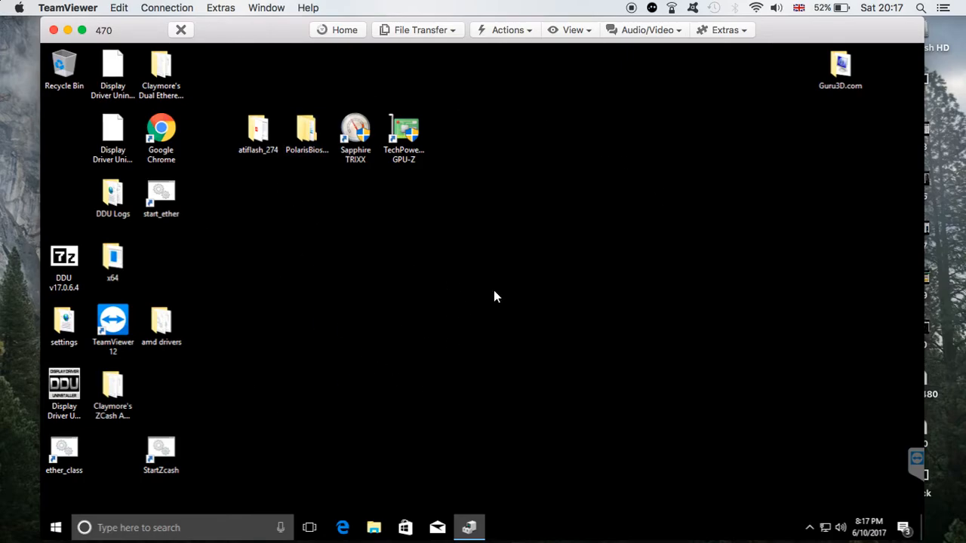
mouse_move(502, 269)
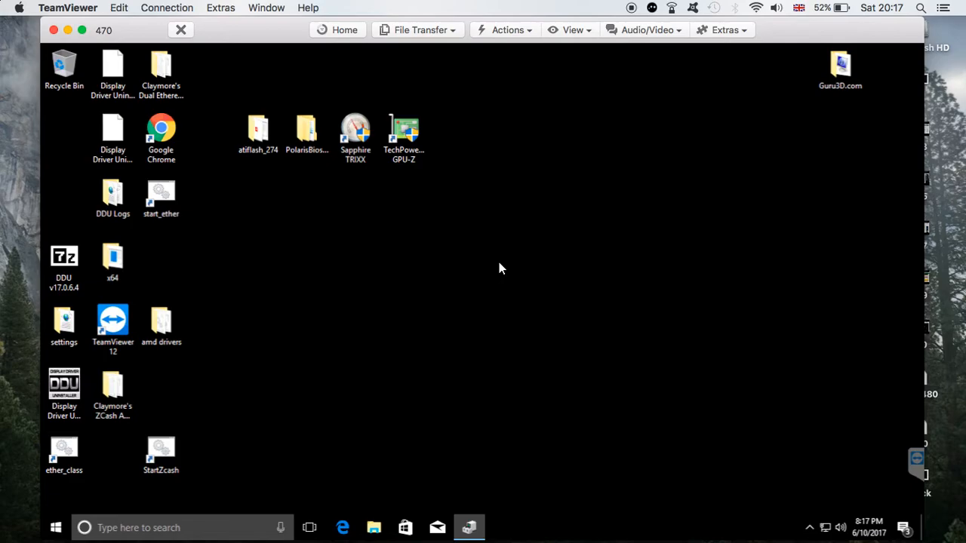
mouse_move(227, 499)
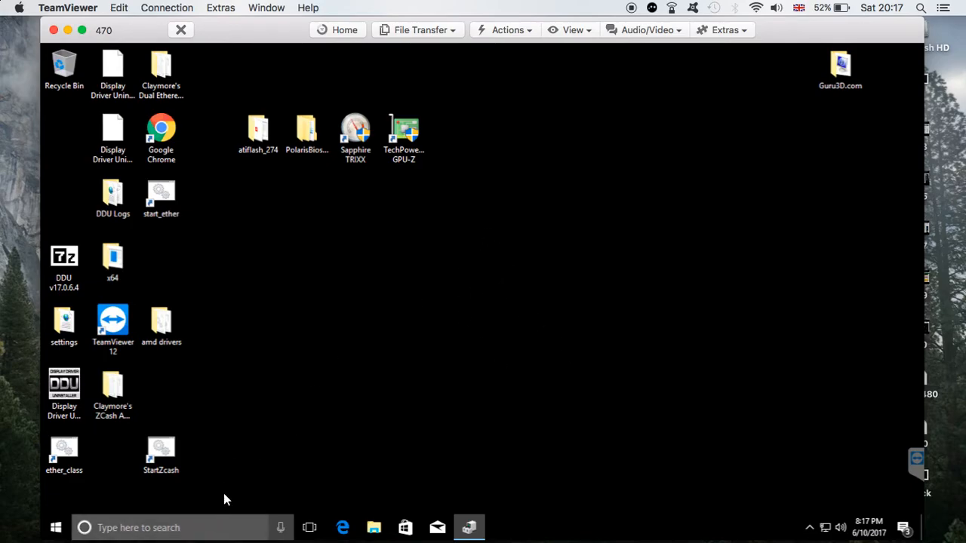
mouse_move(434, 345)
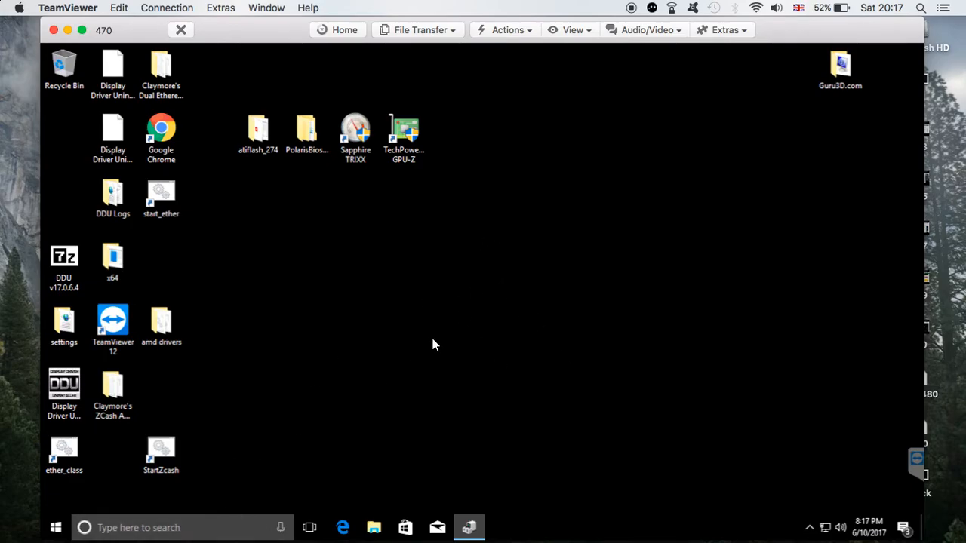
mouse_move(489, 271)
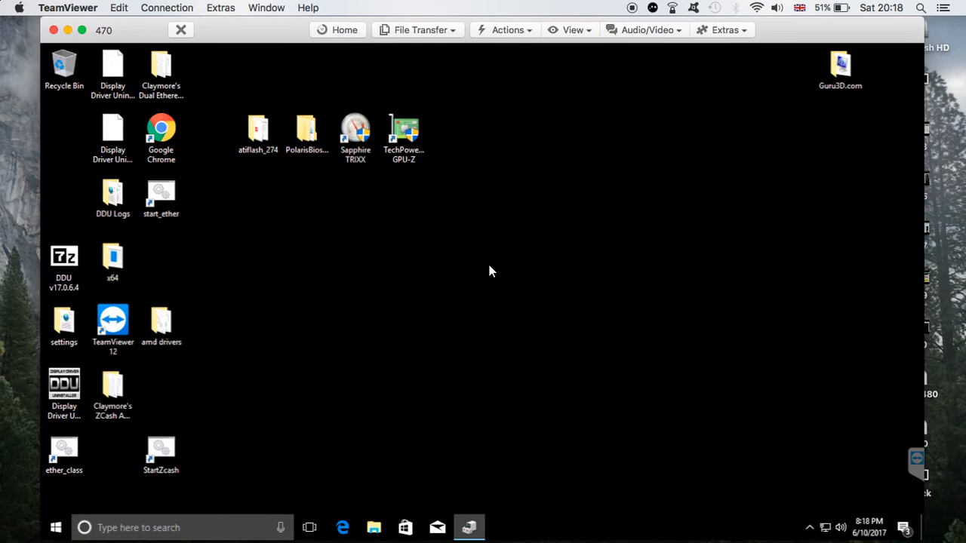
mouse_move(482, 256)
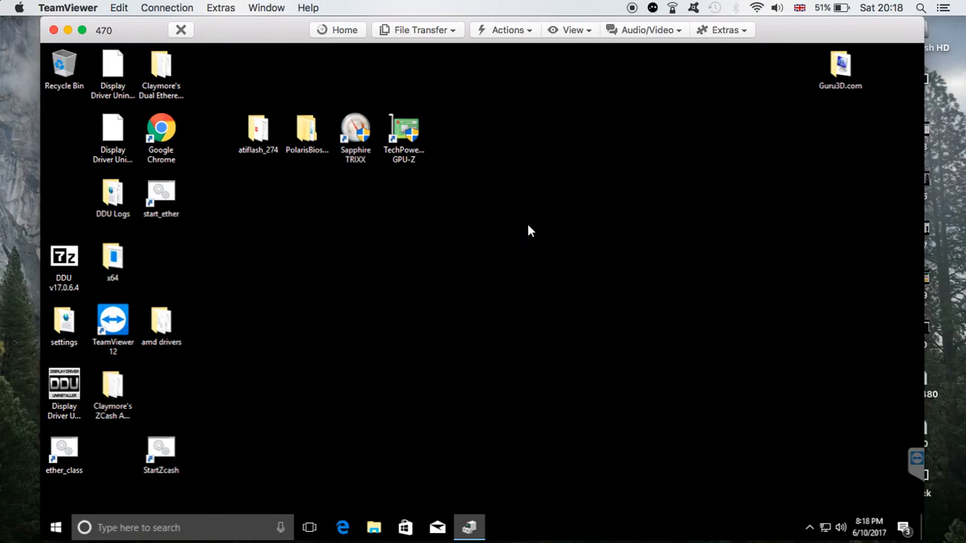
mouse_move(533, 296)
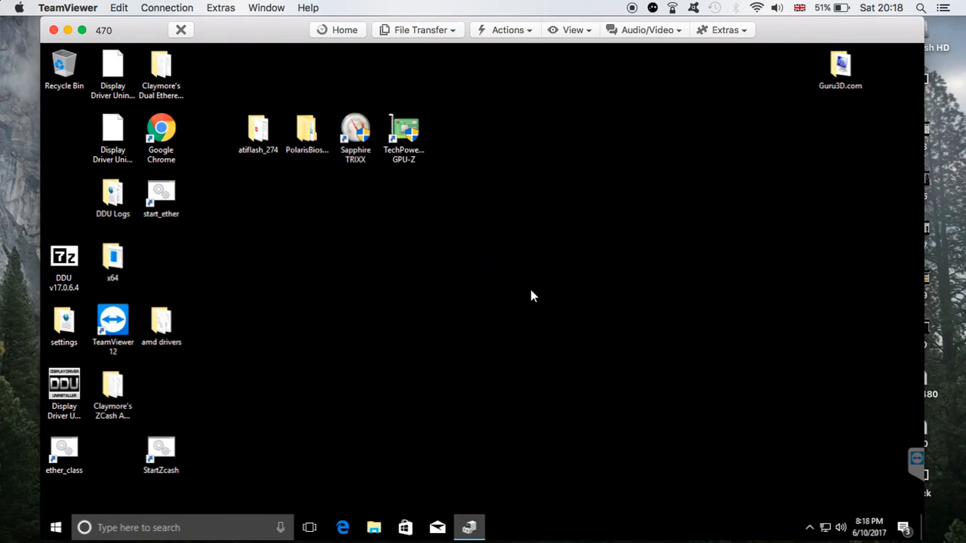
mouse_move(581, 201)
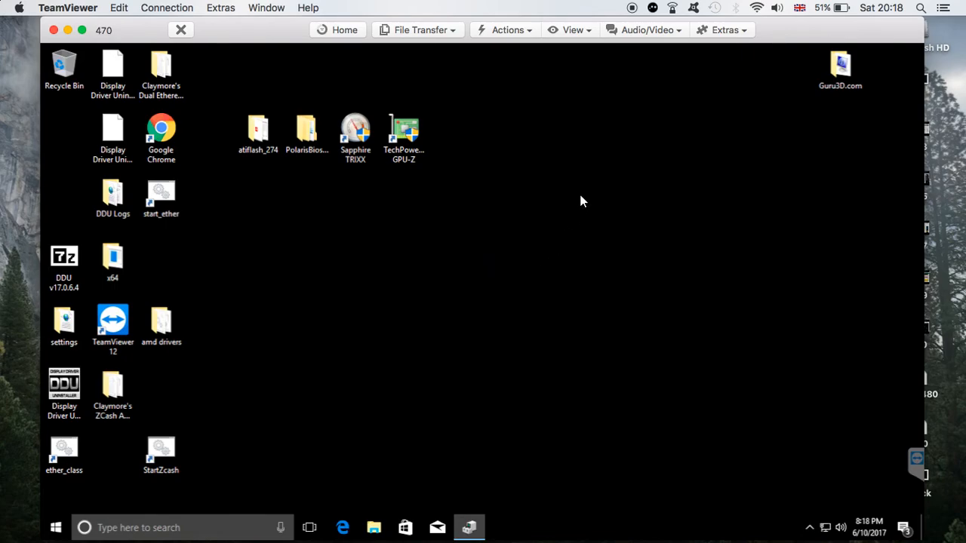
mouse_move(600, 206)
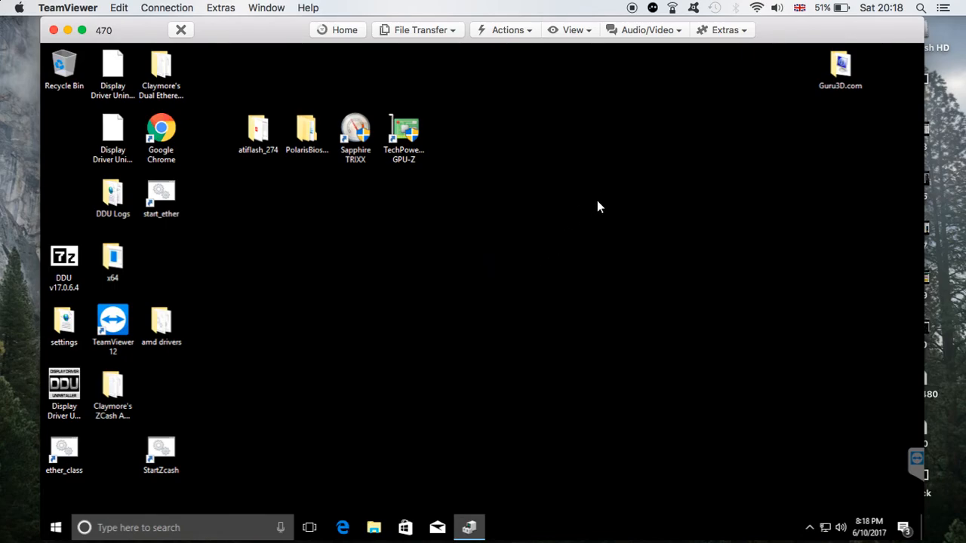
mouse_move(664, 159)
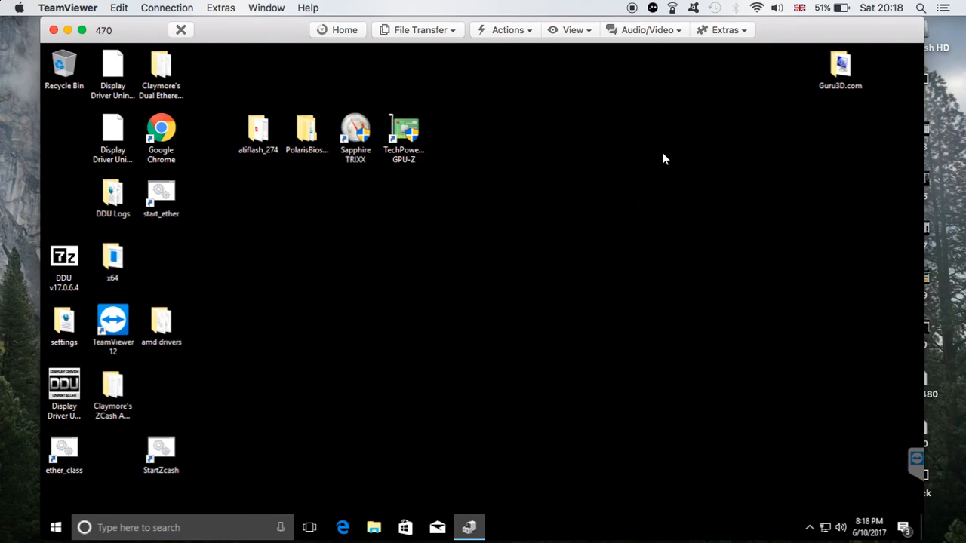
mouse_move(666, 98)
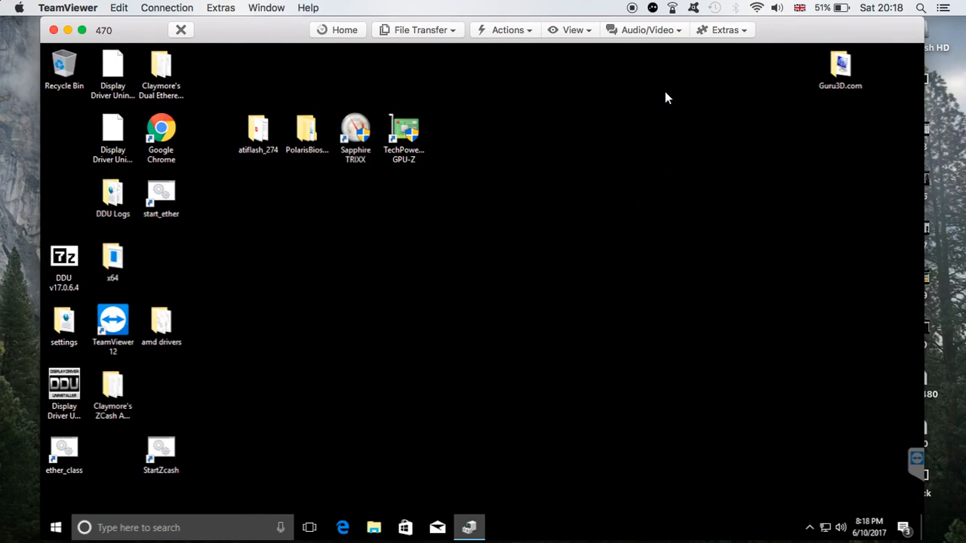